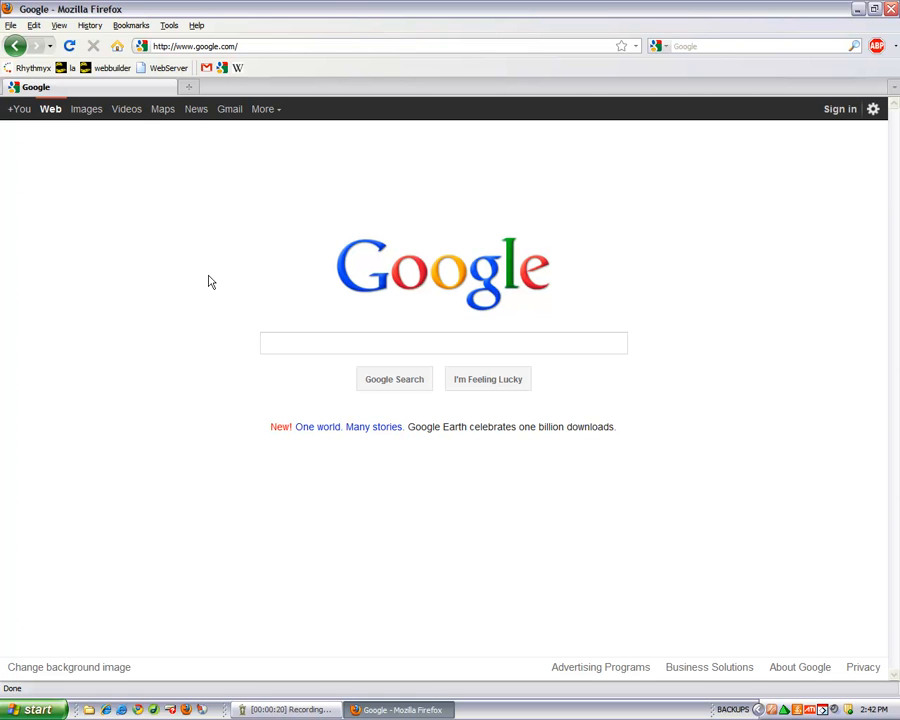
mouse_move(641, 195)
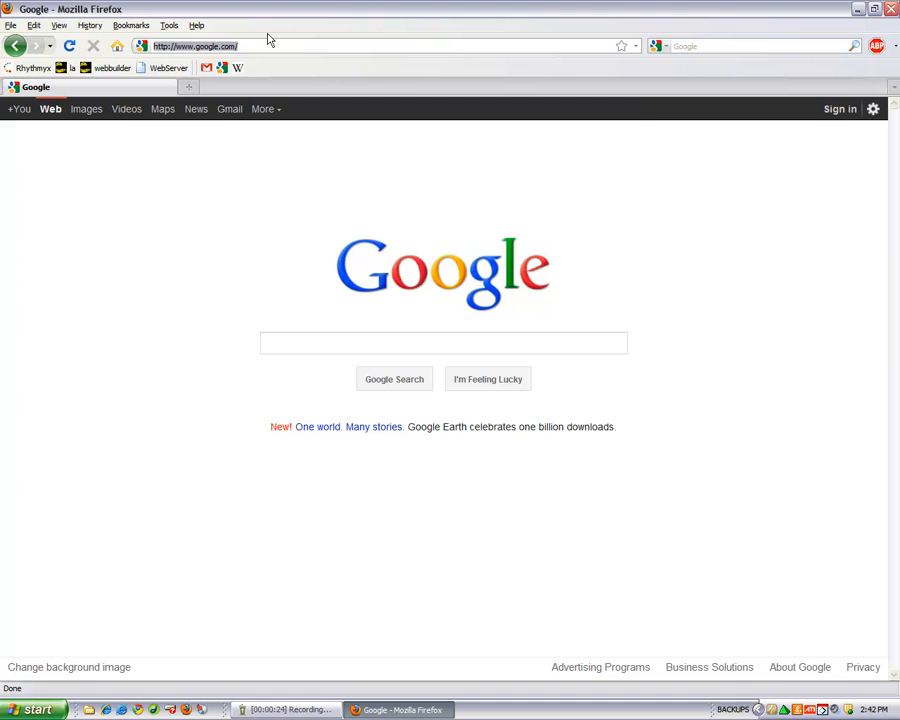
Enter bb.grcc.edu in the address bar to reach the GRCC Blackboard site.
text(bb.grcc.edu/webapps/portal/frameset)
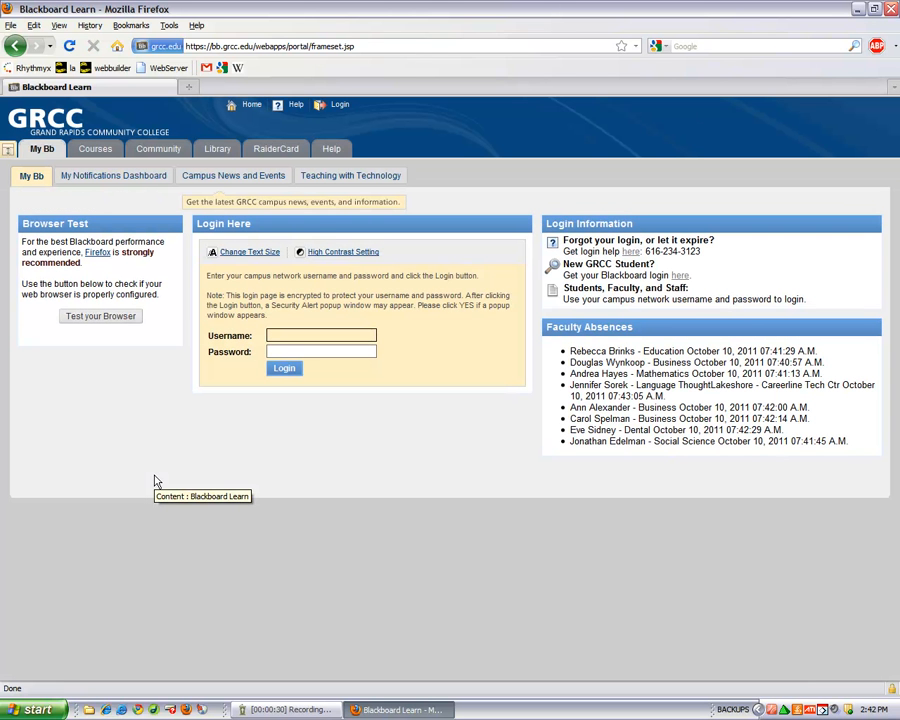
mouse_move(483, 320)
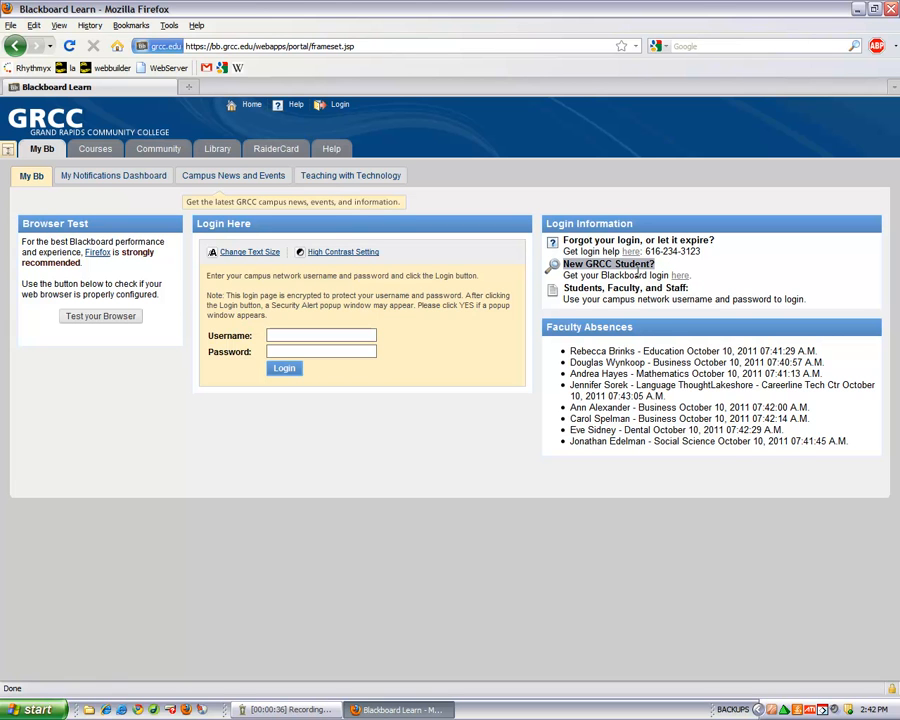
mouse_move(681, 276)
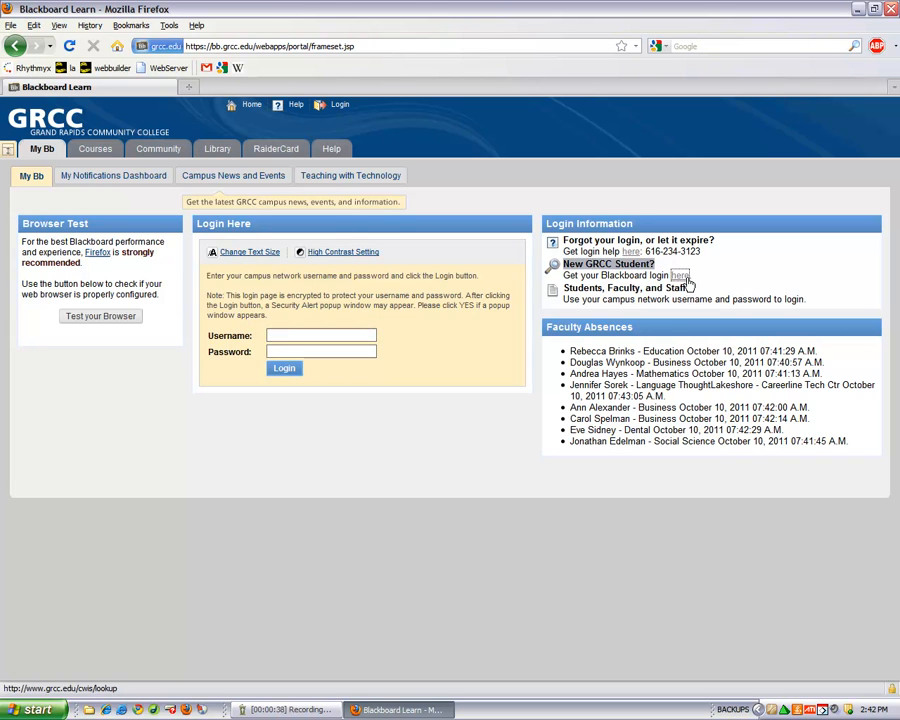
Fill the new-student lookup with student ID 123 and a January 1, 2000 birth date.
click(681, 275)
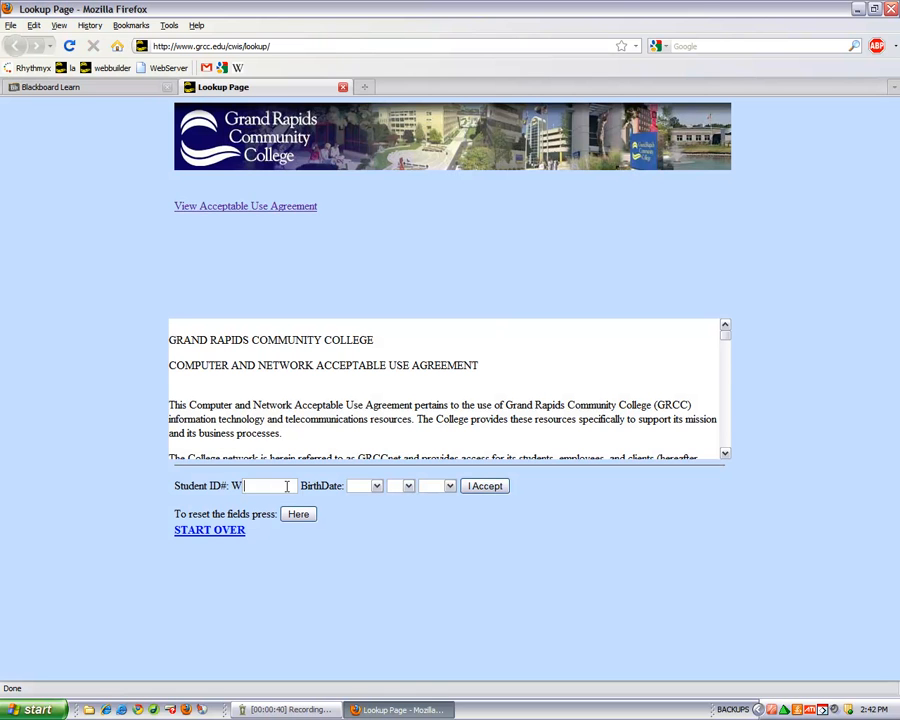
text(123456789)
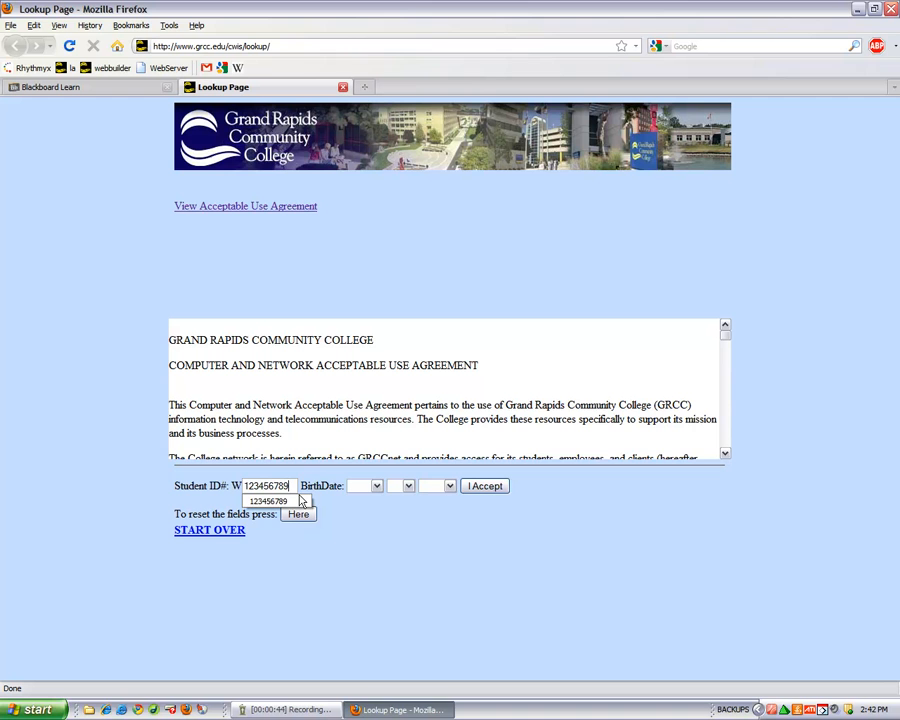
click(376, 485)
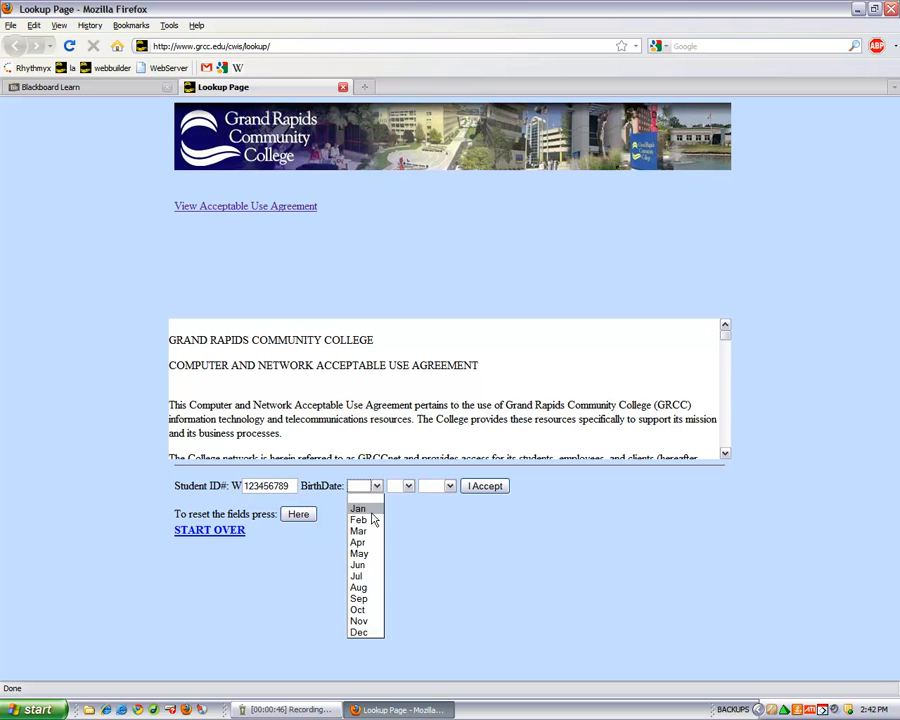
click(437, 486)
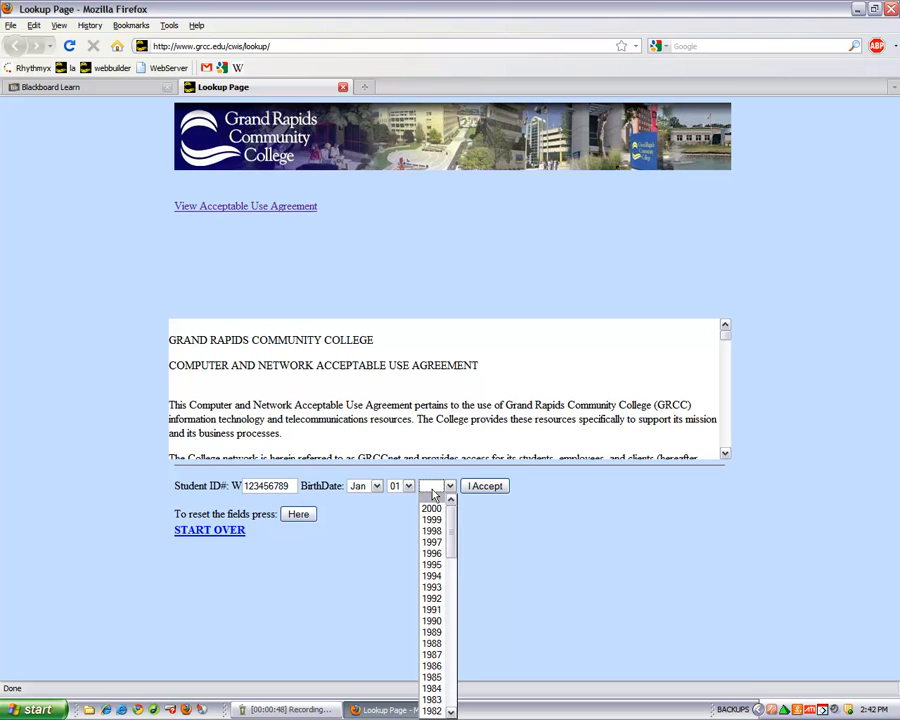
click(431, 508)
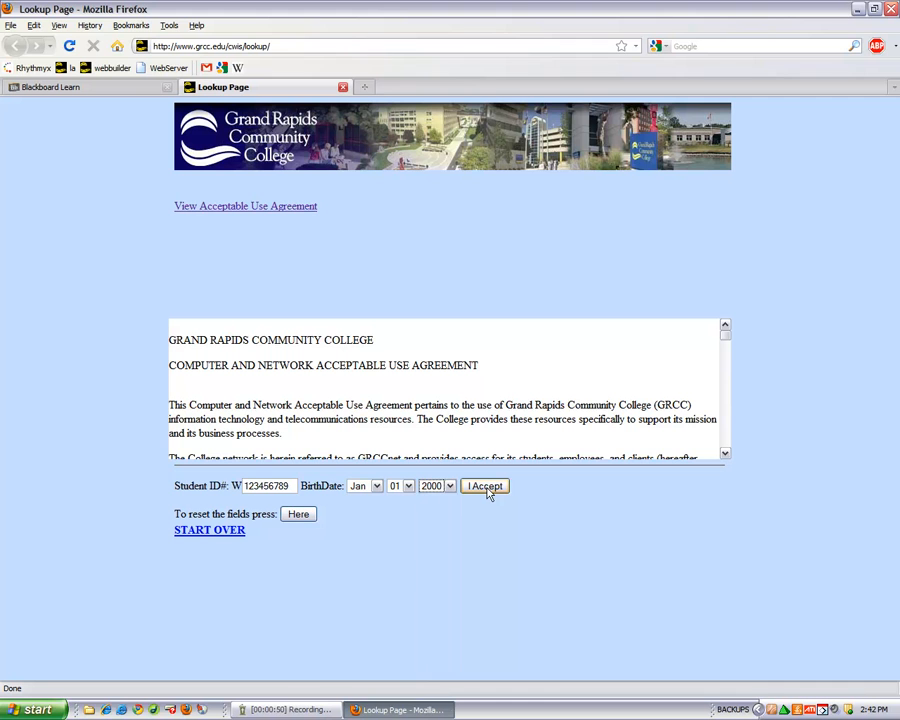
mouse_move(488, 490)
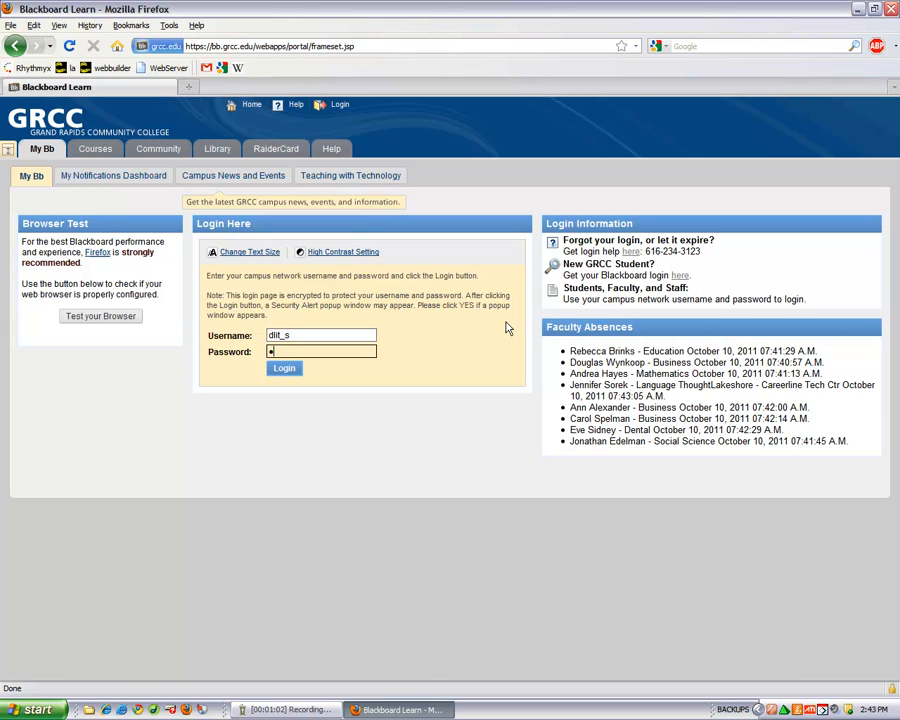
Sign in to the GRCC portal with the looked-up username and password.
text(••••)
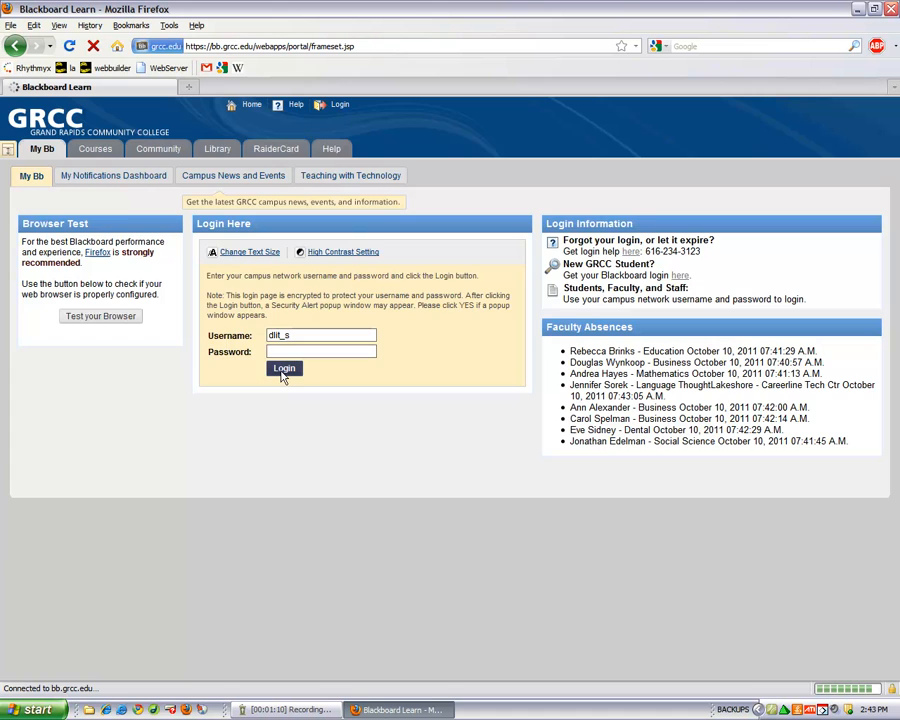
click(284, 368)
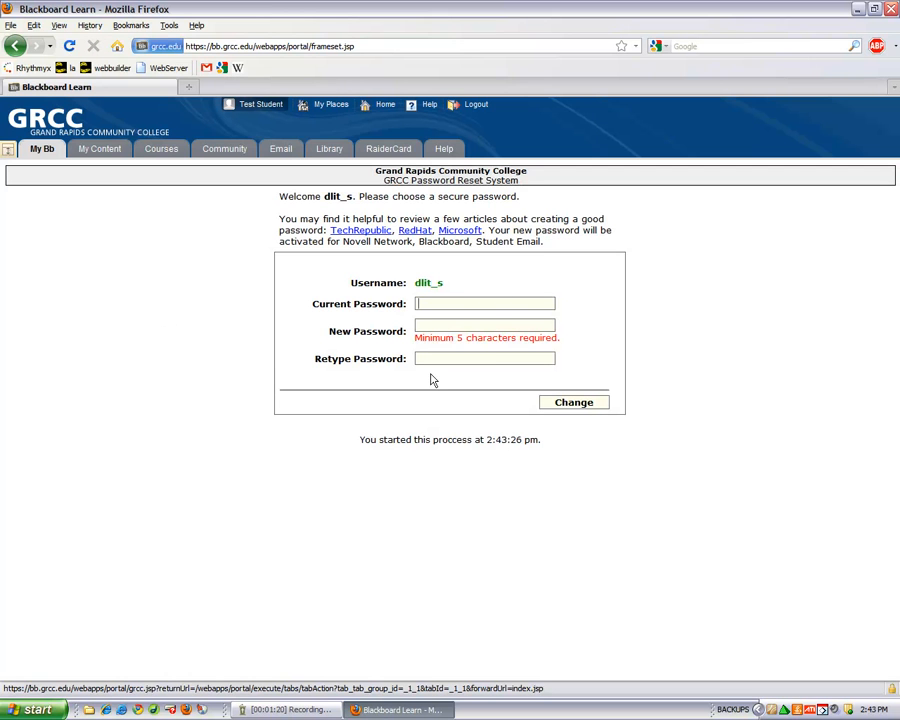
Skip the password change, return to My Bb home and choose Blackboard Orientation under My Courses.
click(485, 358)
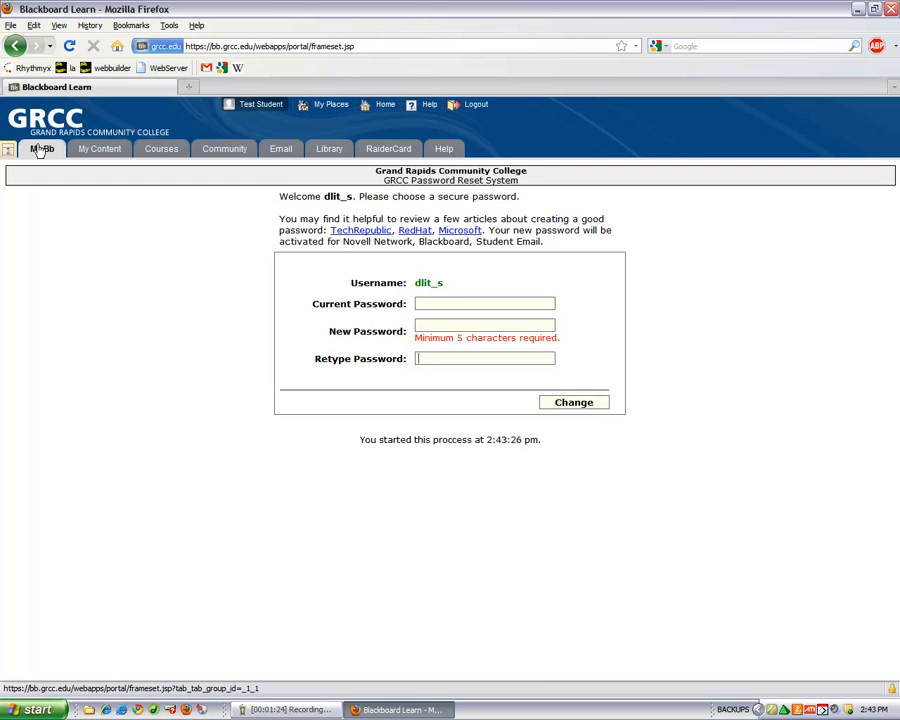
click(42, 148)
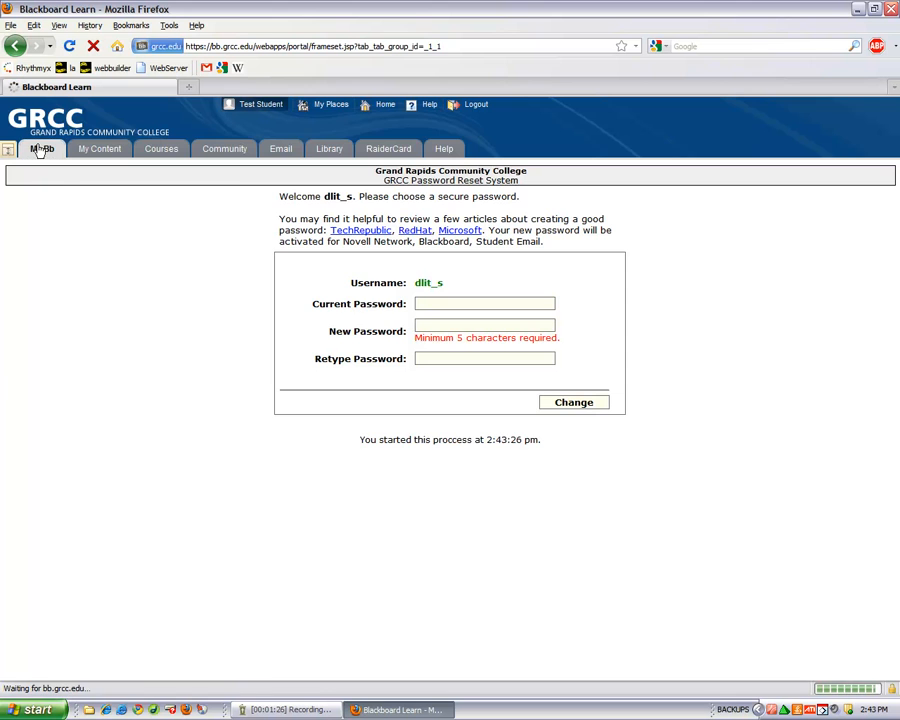
click(41, 148)
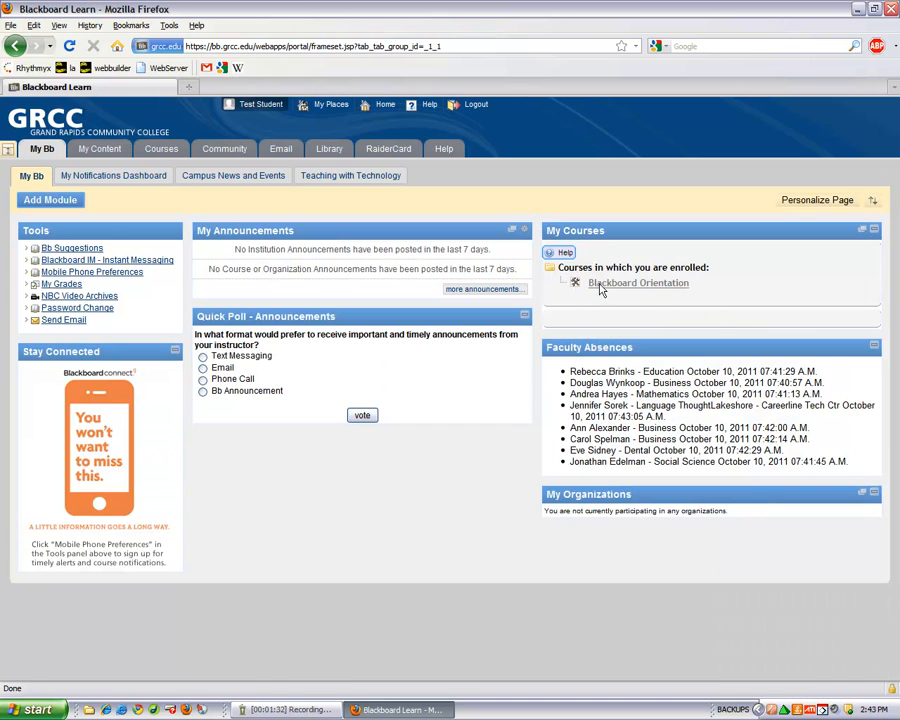
click(638, 283)
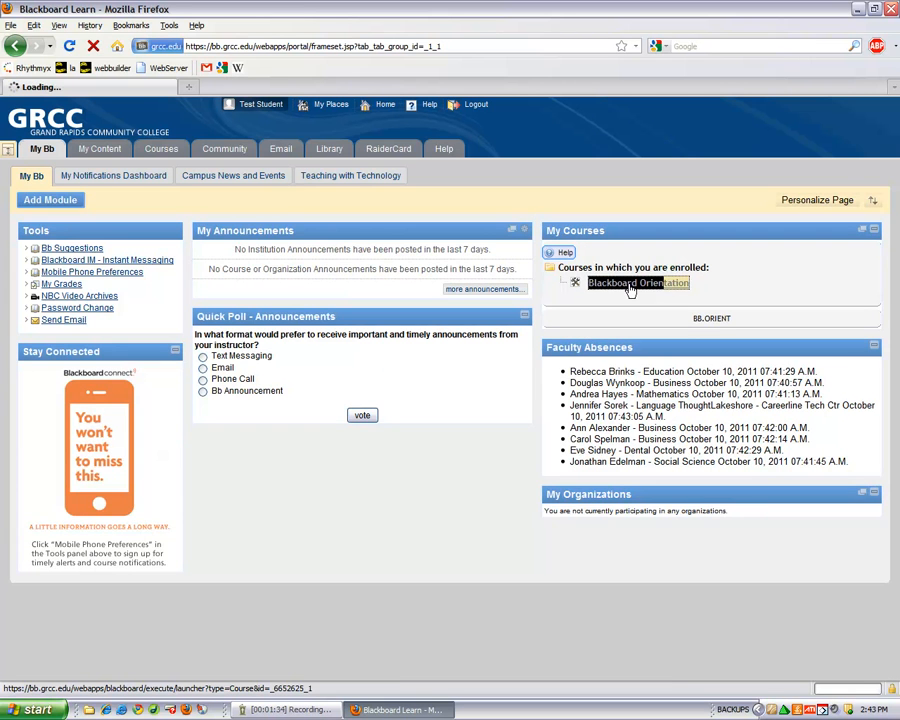
Enter the Blackboard Orientation course and read its Announcements welcome message.
click(637, 283)
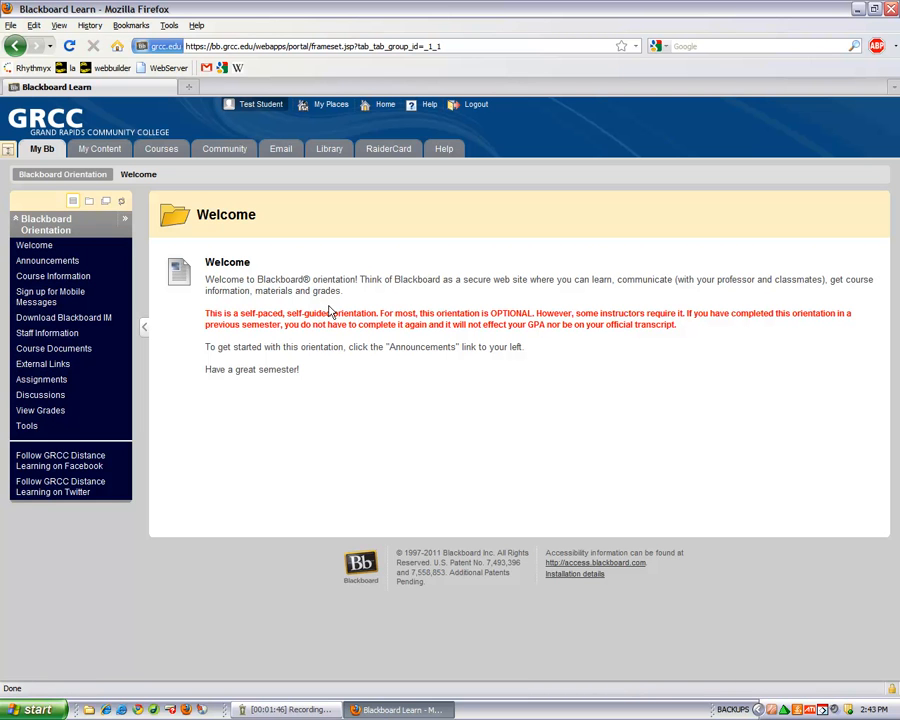
mouse_move(394, 391)
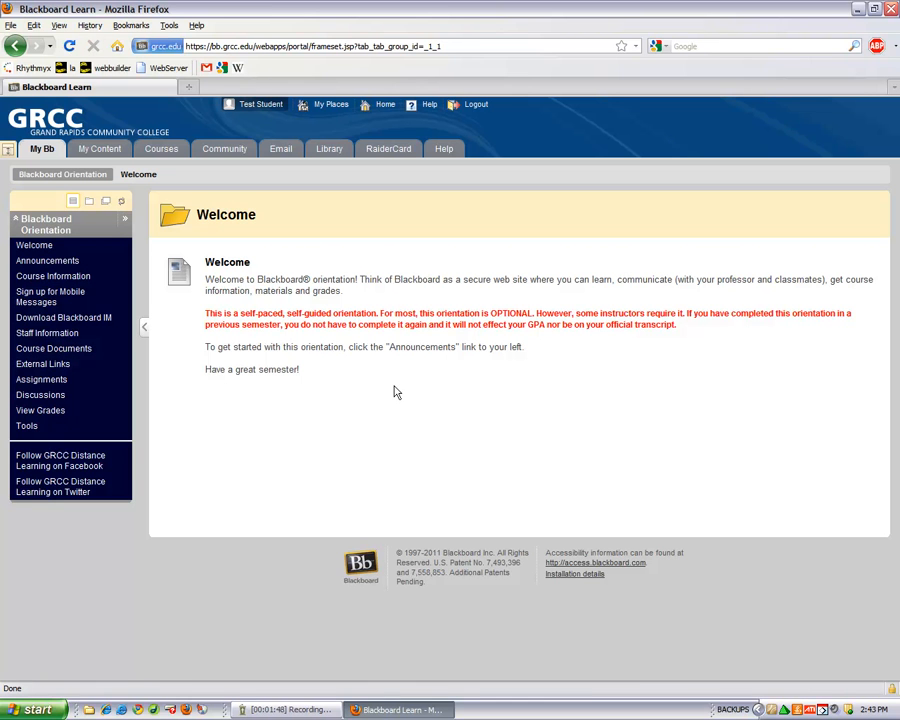
click(47, 260)
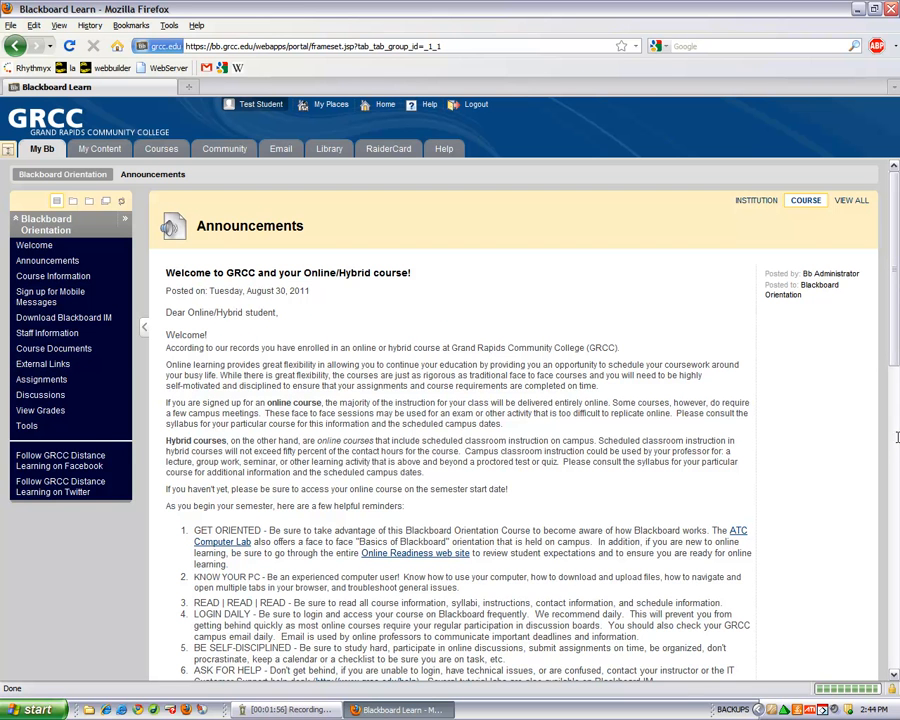
scroll(down, 3)
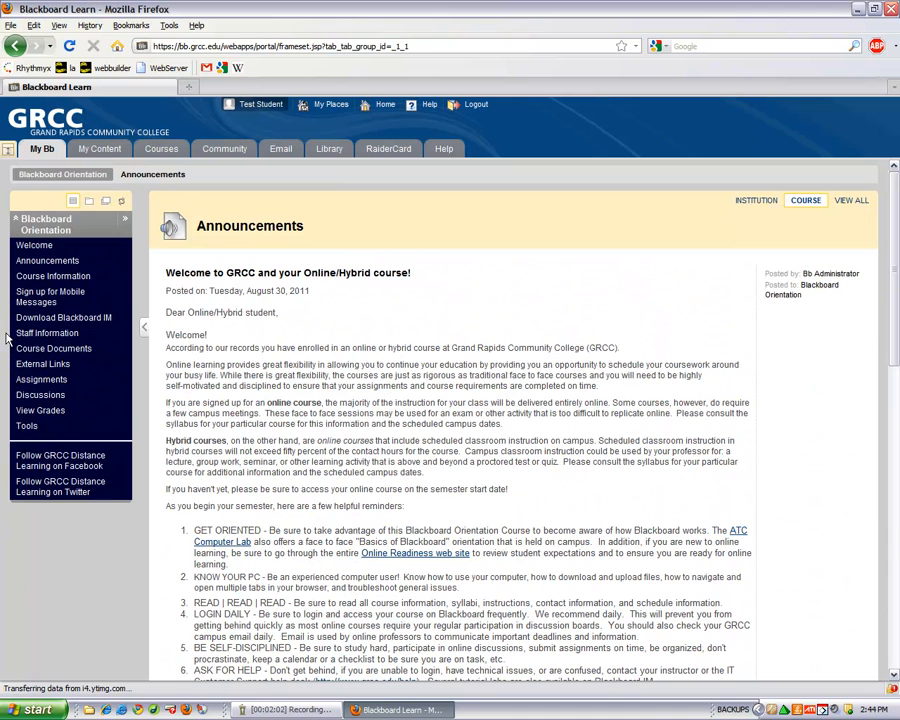
mouse_move(47, 333)
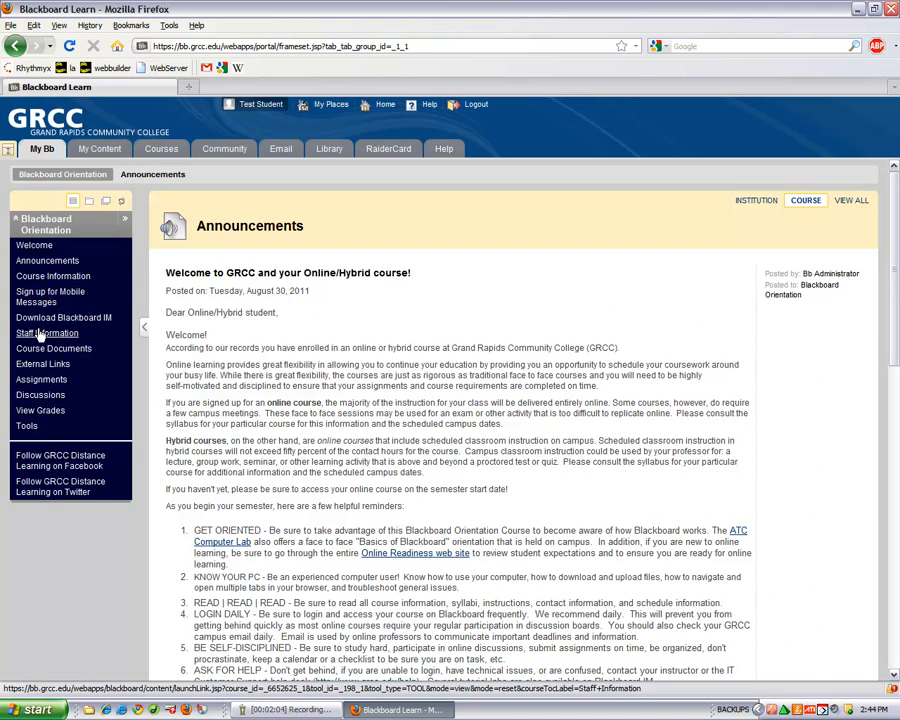
Show the professor's contact details via Staff Information.
click(47, 332)
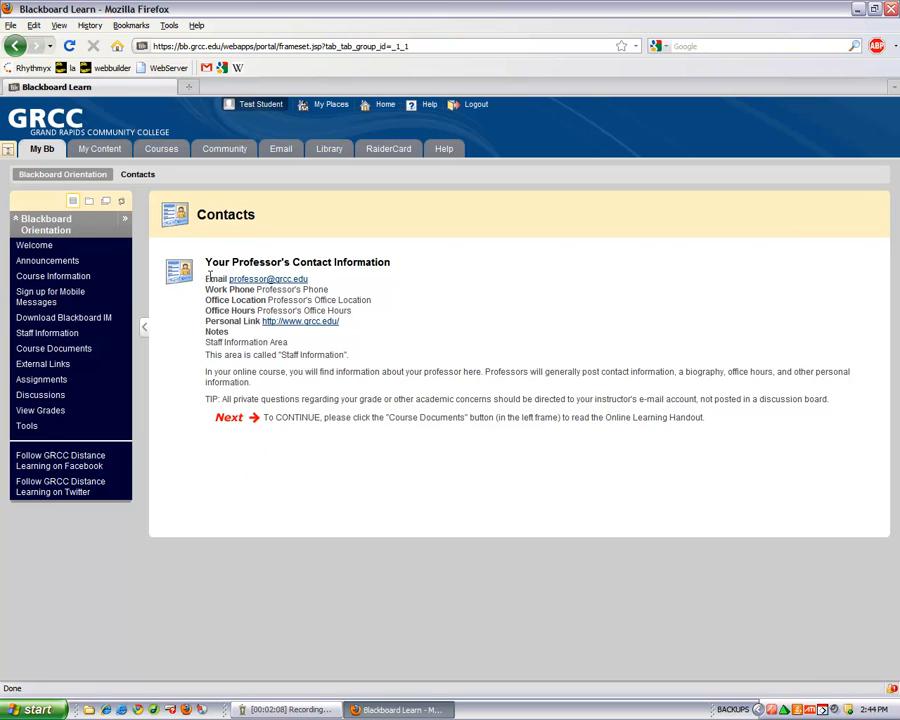
mouse_move(350, 324)
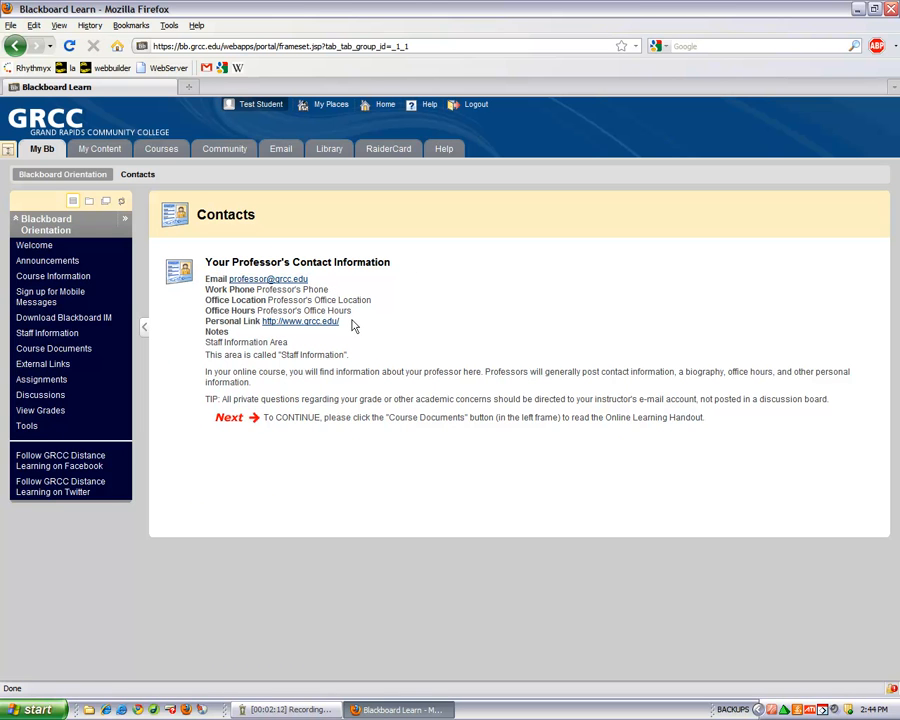
mouse_move(340, 333)
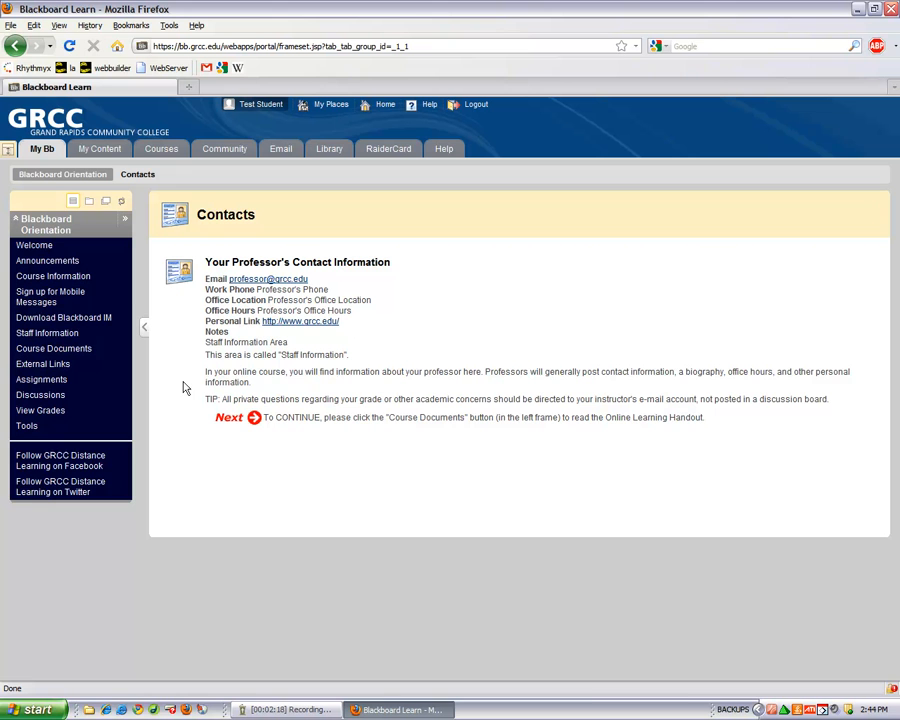
Reach the Online Learning Handout through Course Information and Course Documents.
click(52, 276)
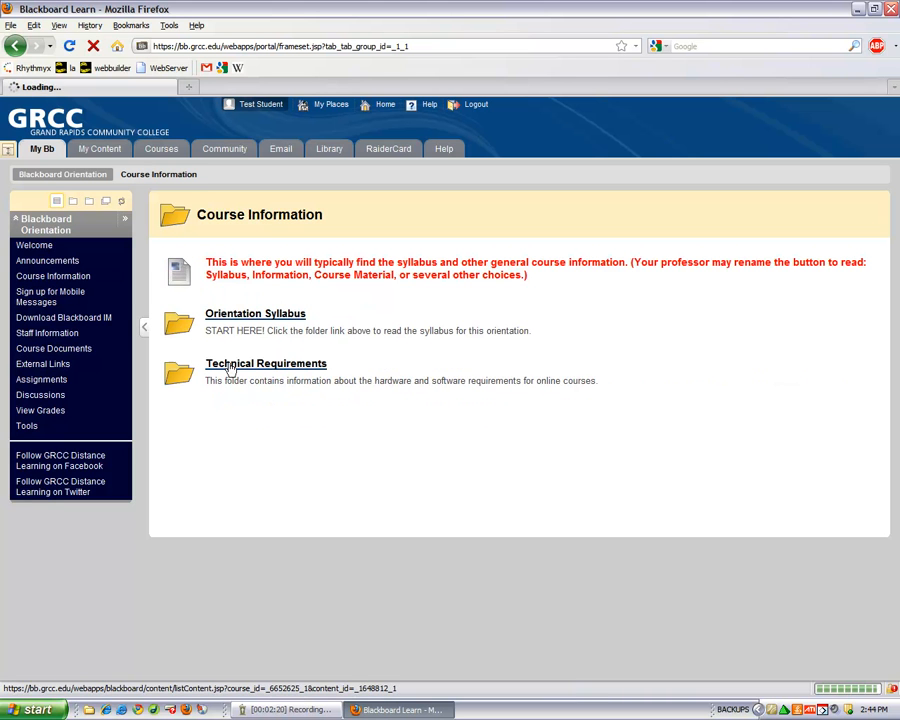
click(255, 313)
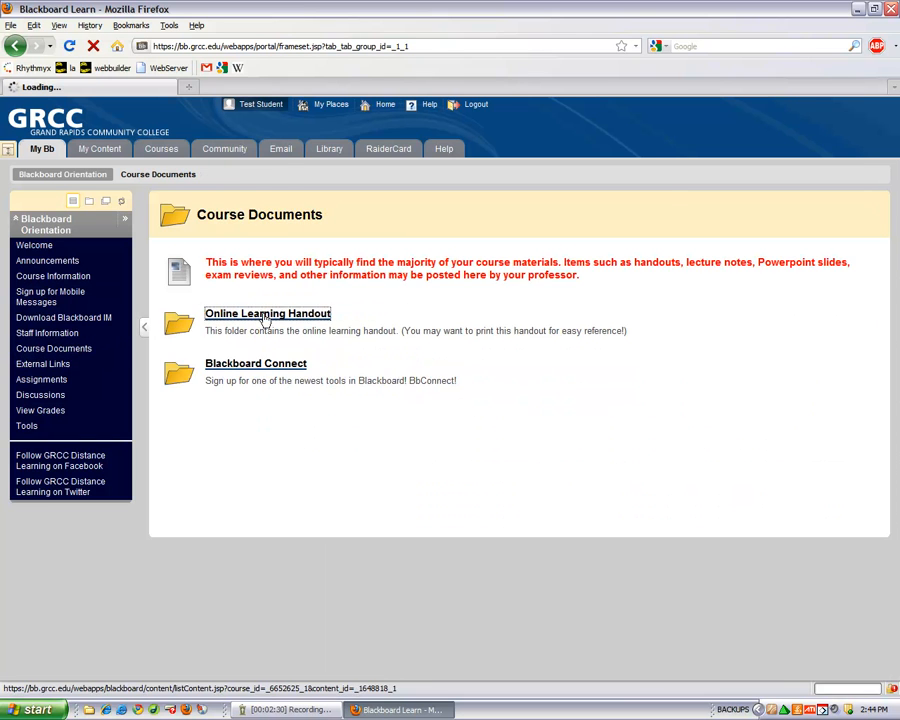
click(267, 313)
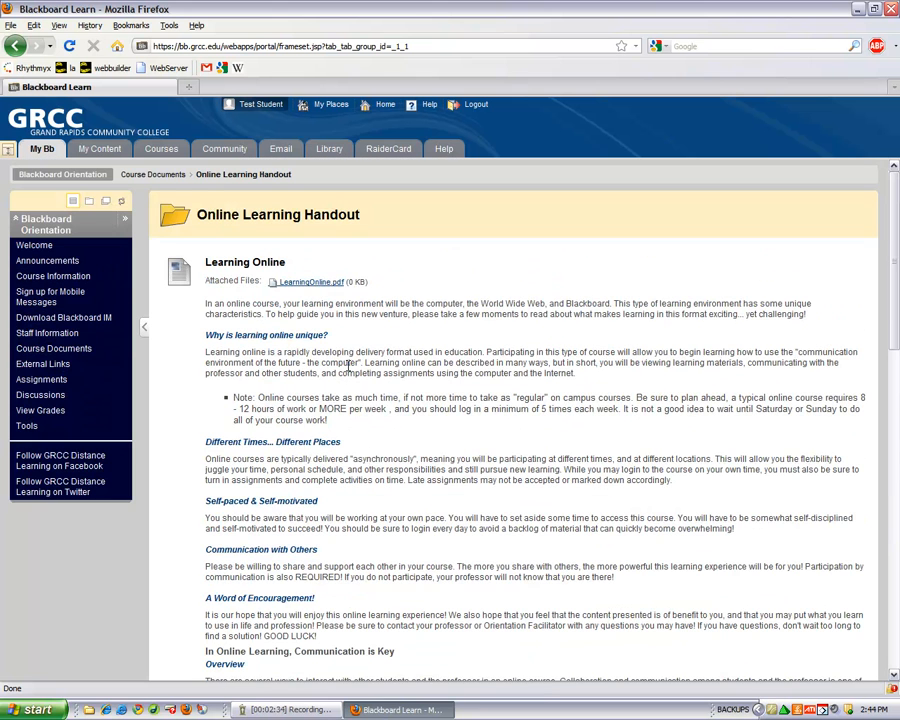
click(42, 363)
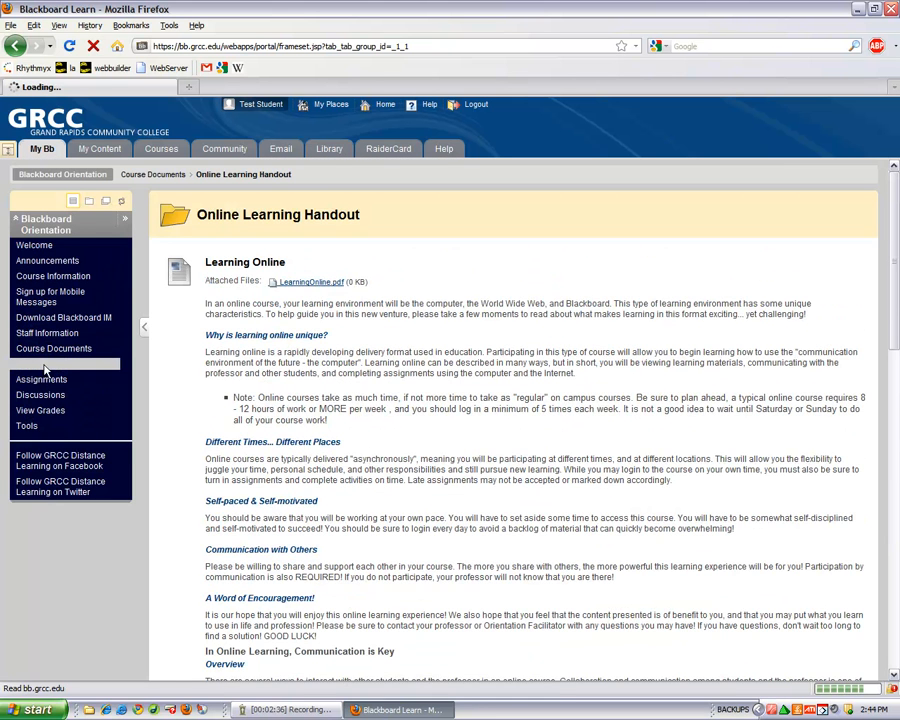
Browse External Links and Assignments, then view Assignment #3's 10-point submission page and its materials.
click(43, 363)
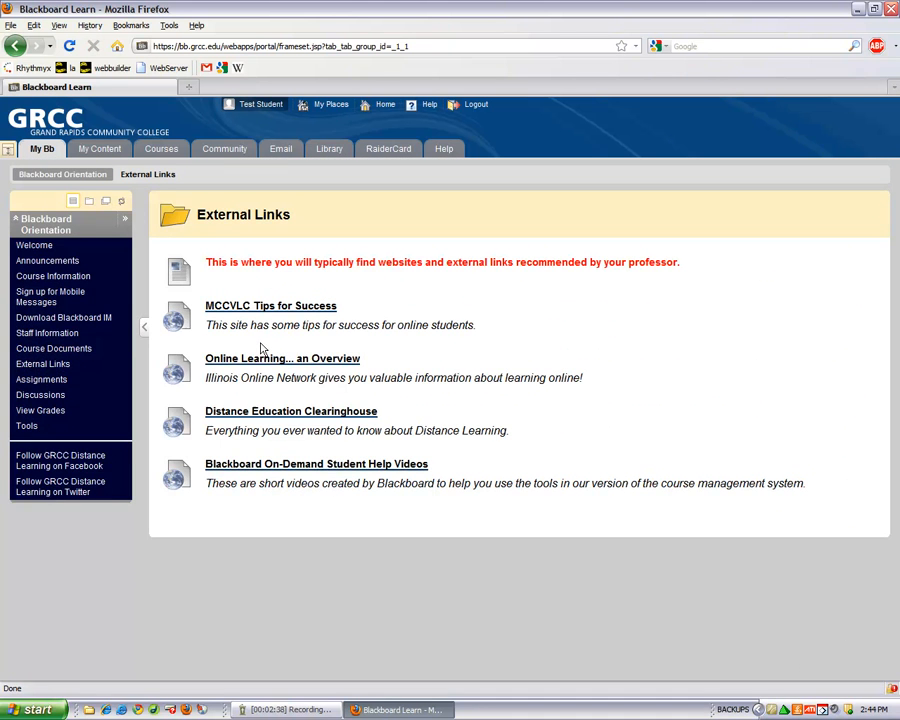
click(316, 463)
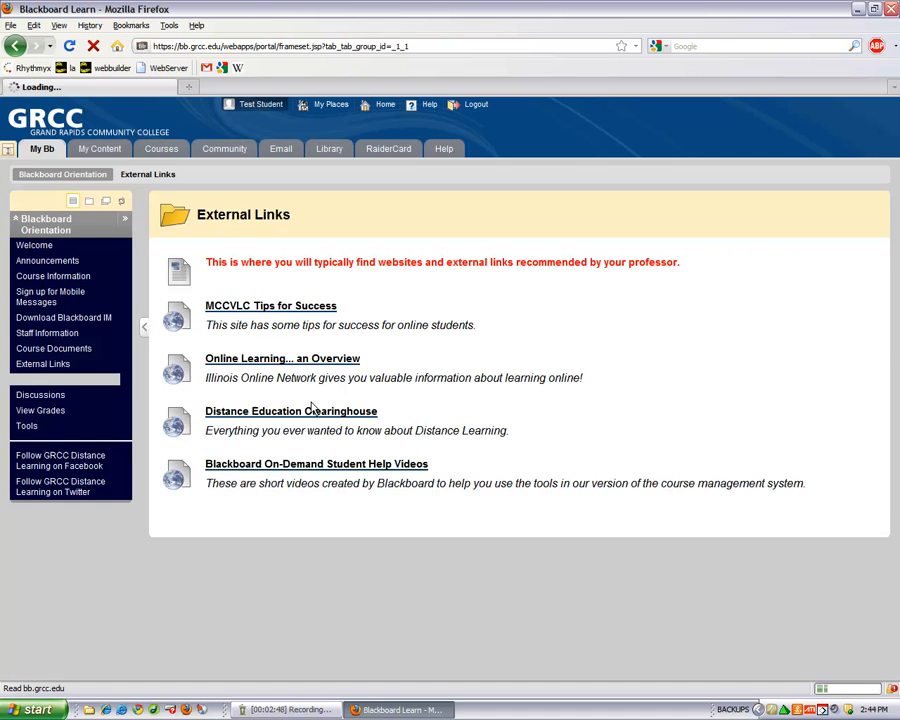
click(42, 379)
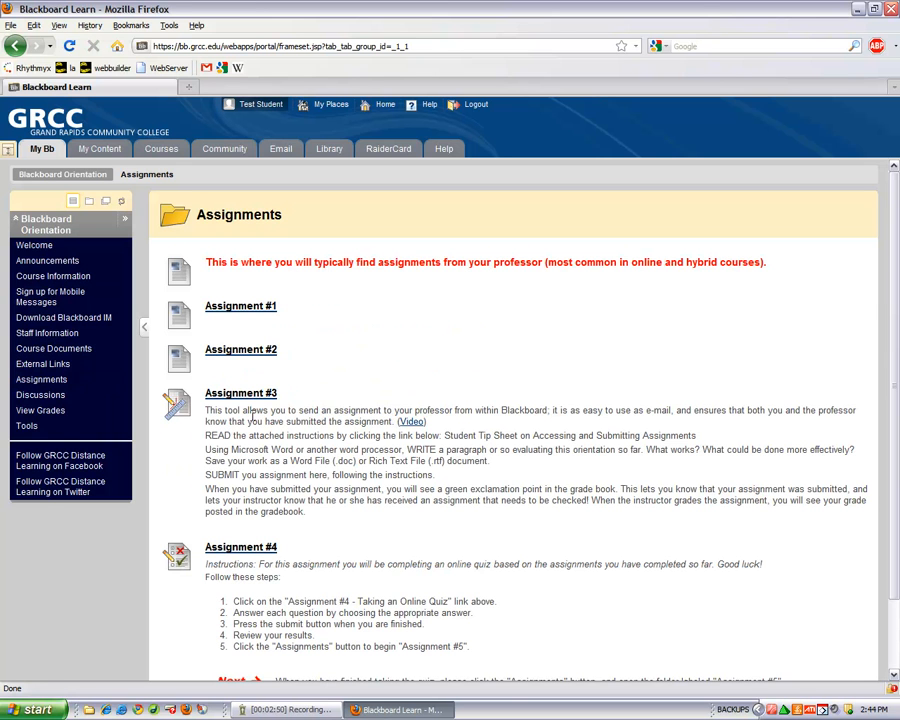
drag(205, 410, 555, 410)
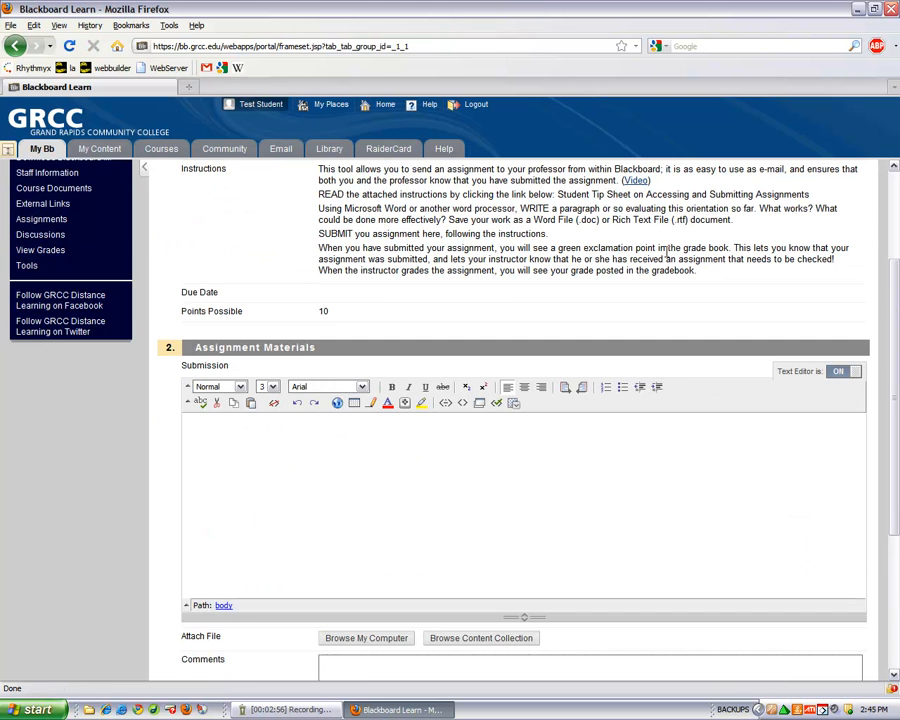
scroll(down, 3)
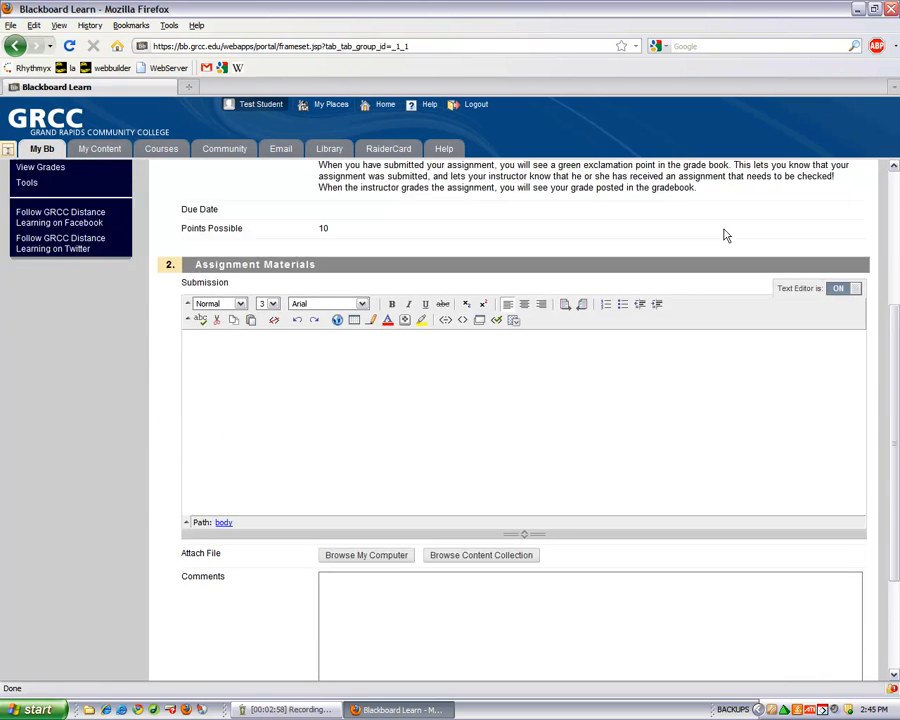
Cancel the Assignment #3 upload and post a 'hello' reply to the discussion thread.
scroll(up, 3)
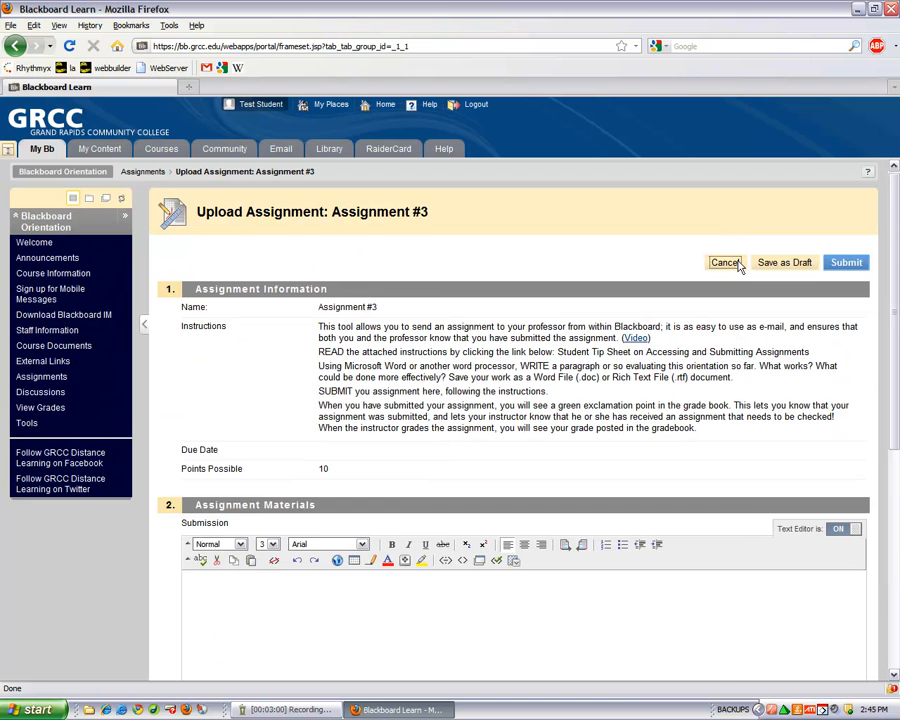
click(724, 262)
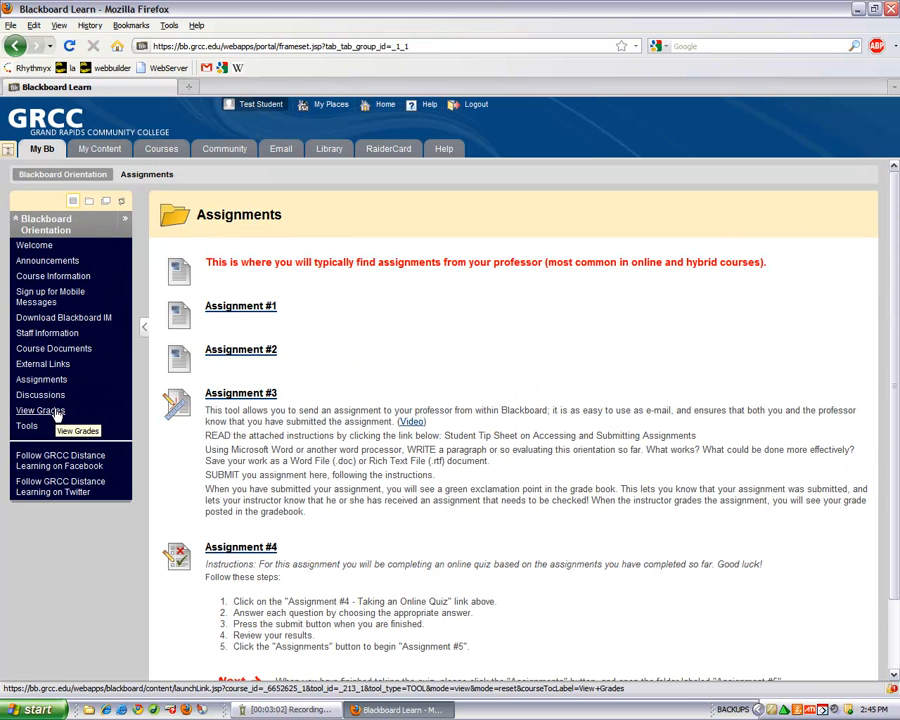
click(40, 394)
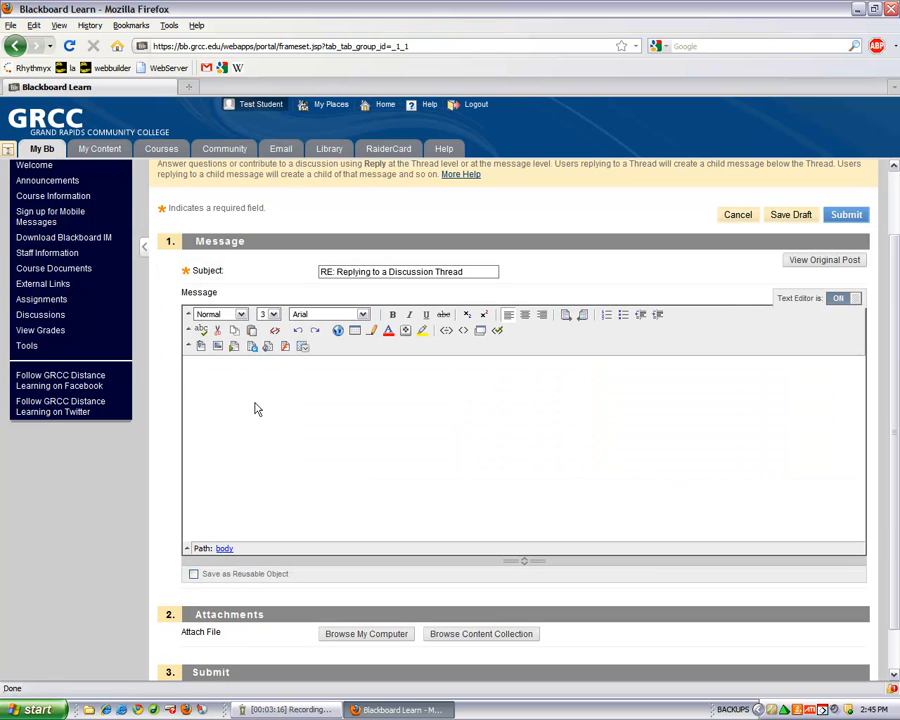
text(hello)
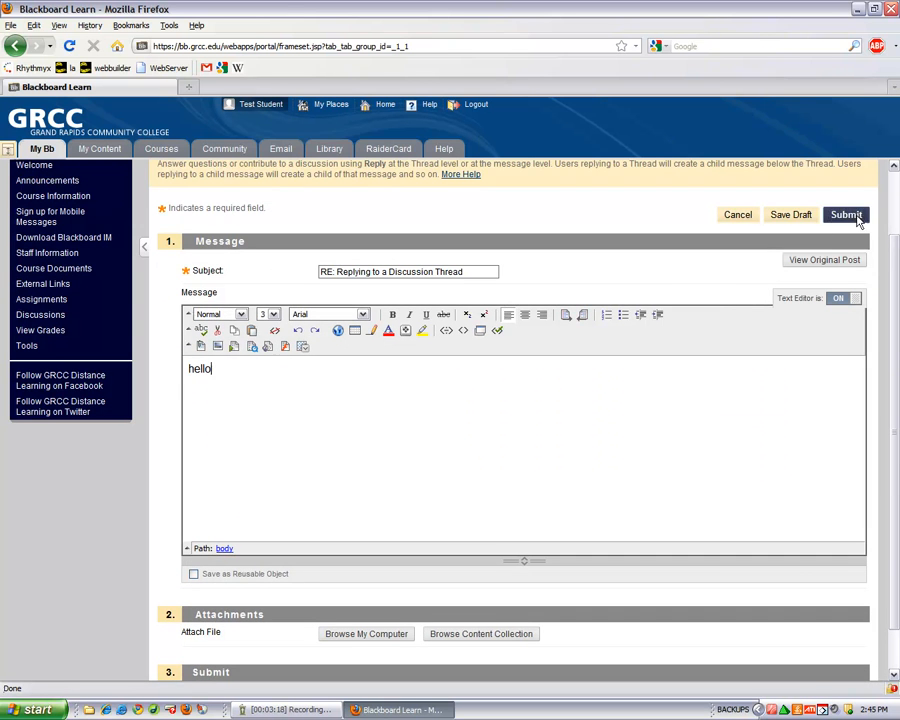
click(845, 214)
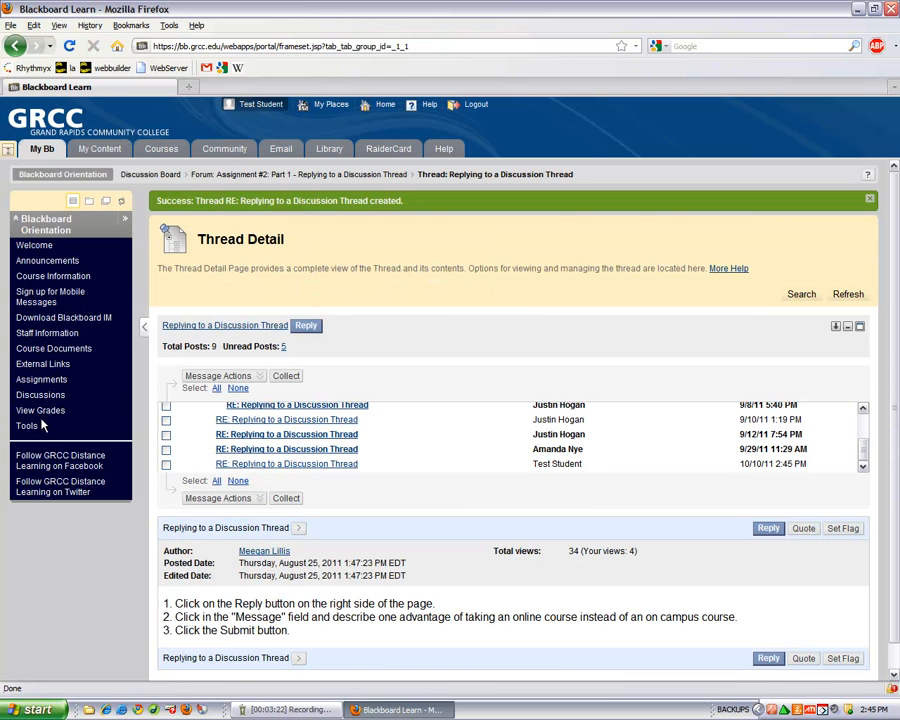
View My Grades for the orientation course, listing Assignments #3 and #4.
click(40, 410)
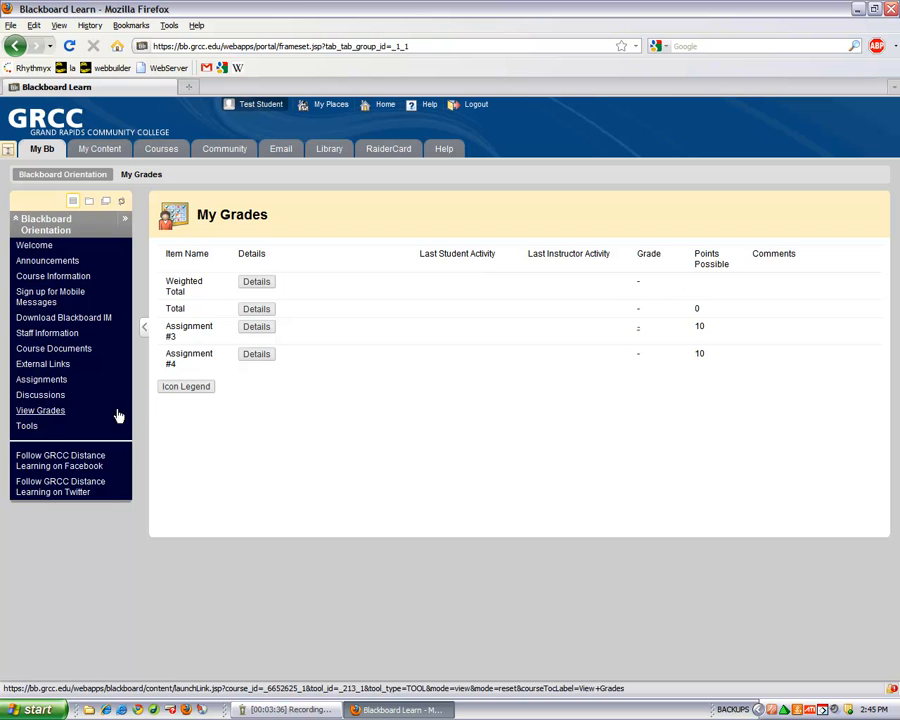
click(40, 410)
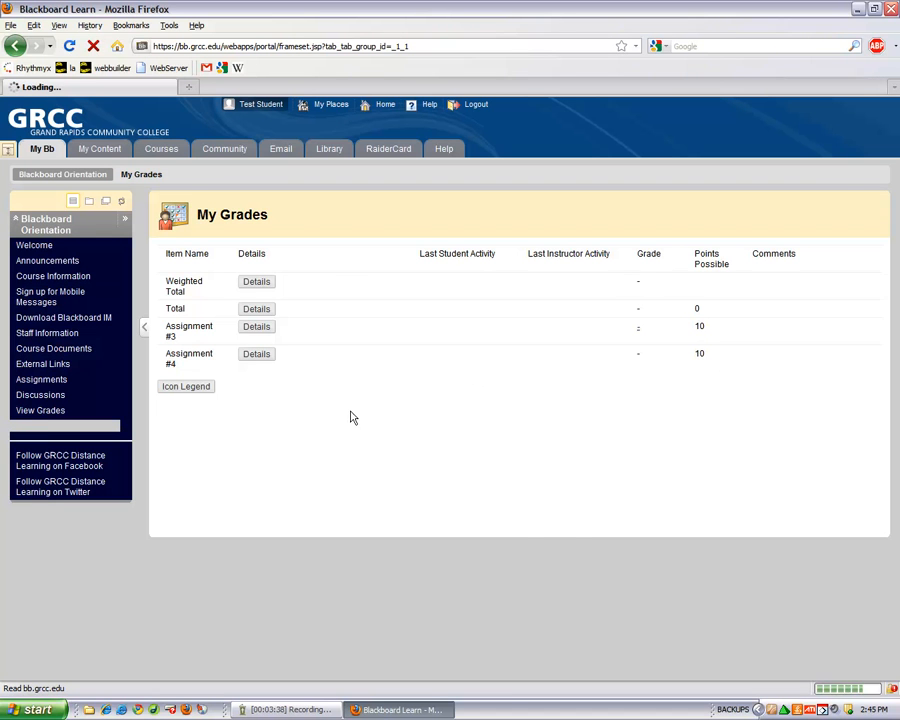
Show the course Tools page and scroll through Blogs, Calendar, Discussion Board, Journals and Voice Podcaster.
click(27, 425)
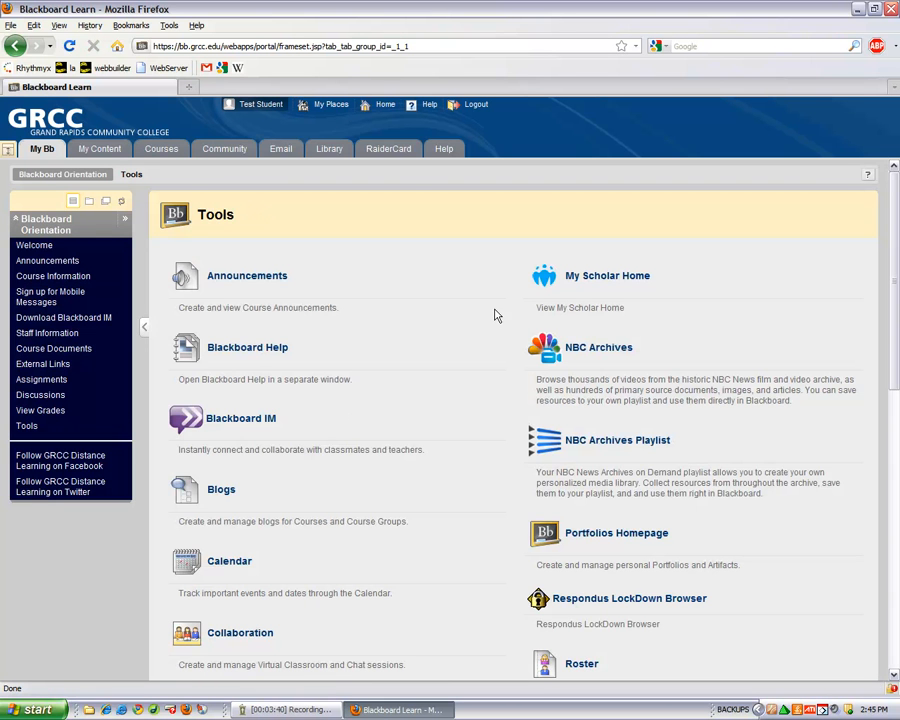
mouse_move(240, 418)
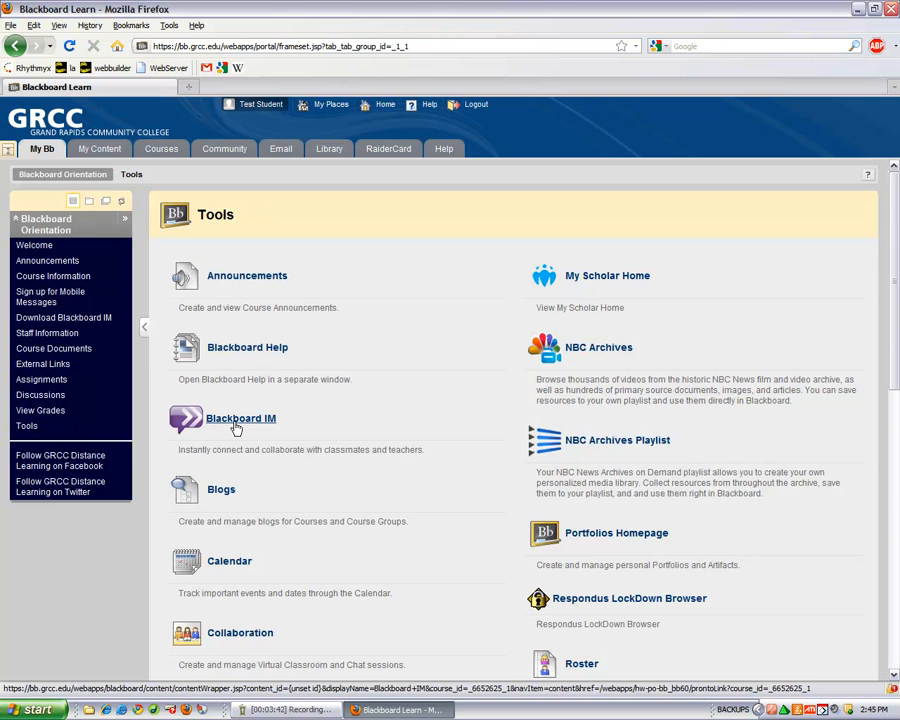
scroll(down, 3)
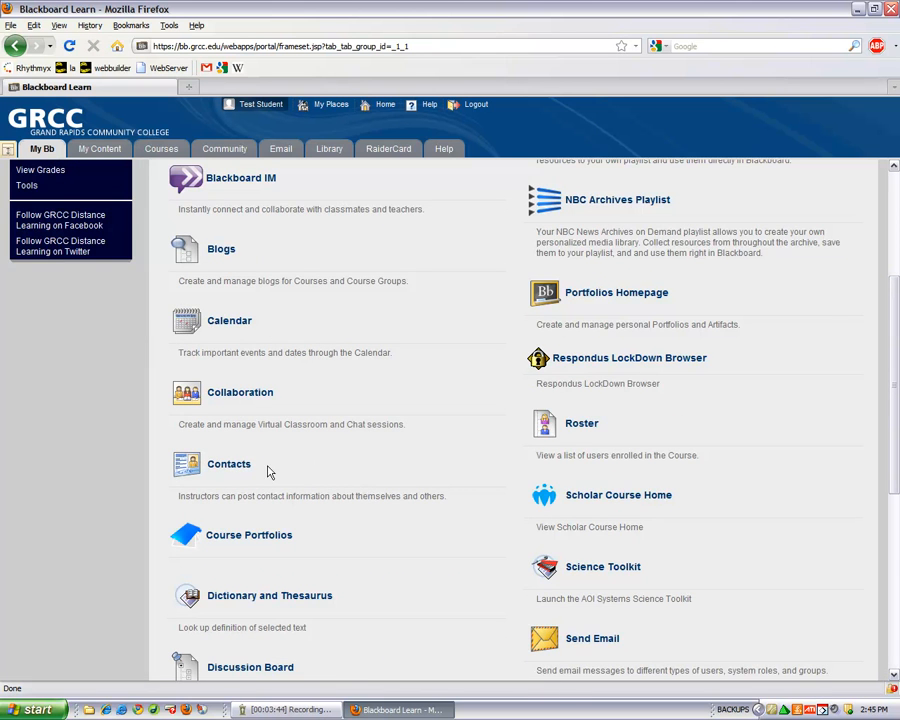
scroll(down, 3)
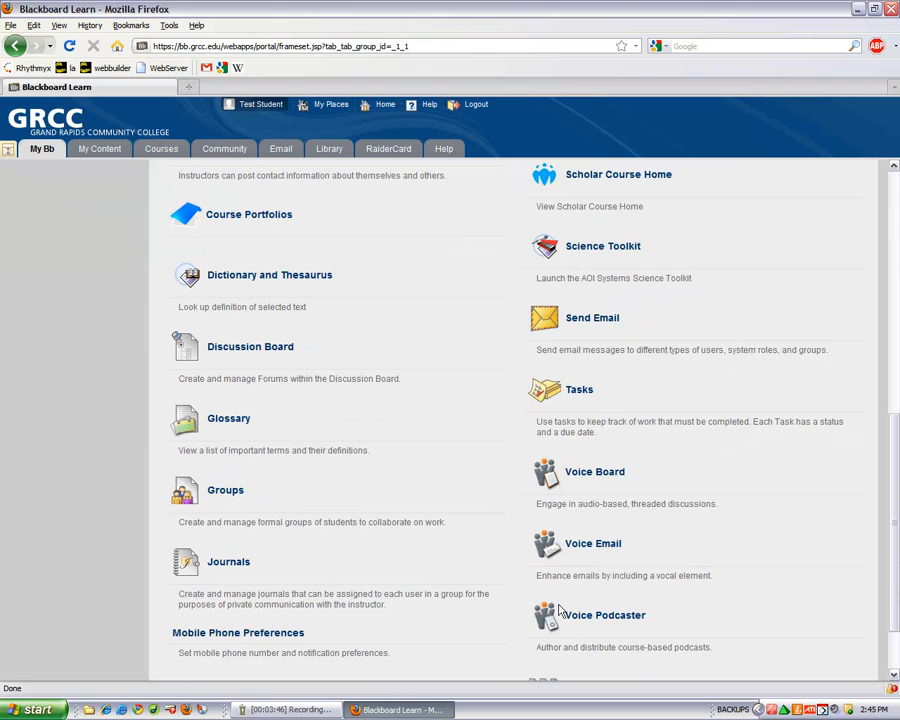
mouse_move(535, 420)
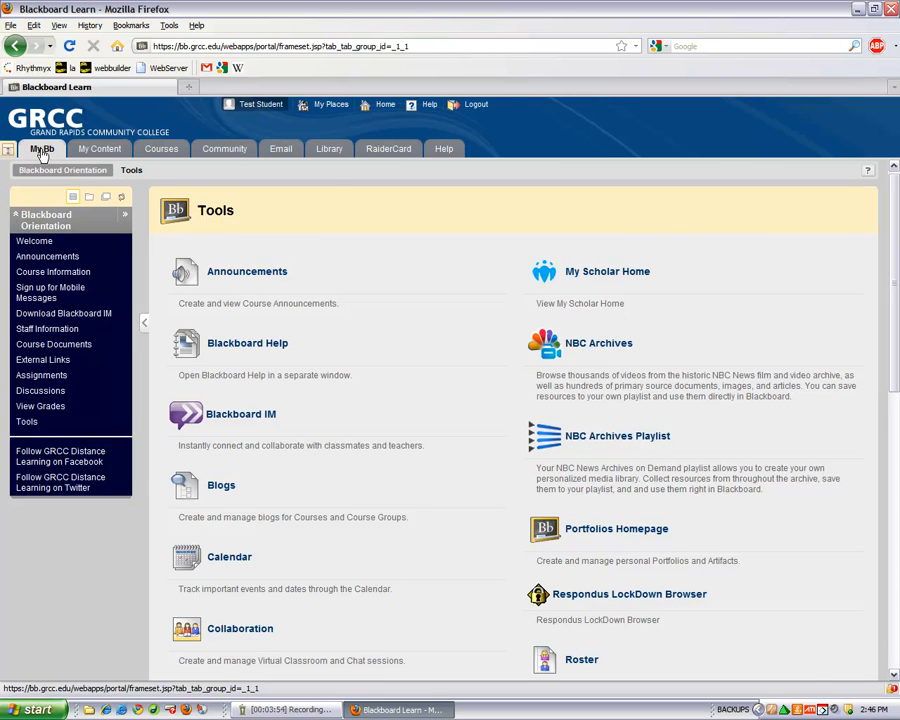
click(41, 148)
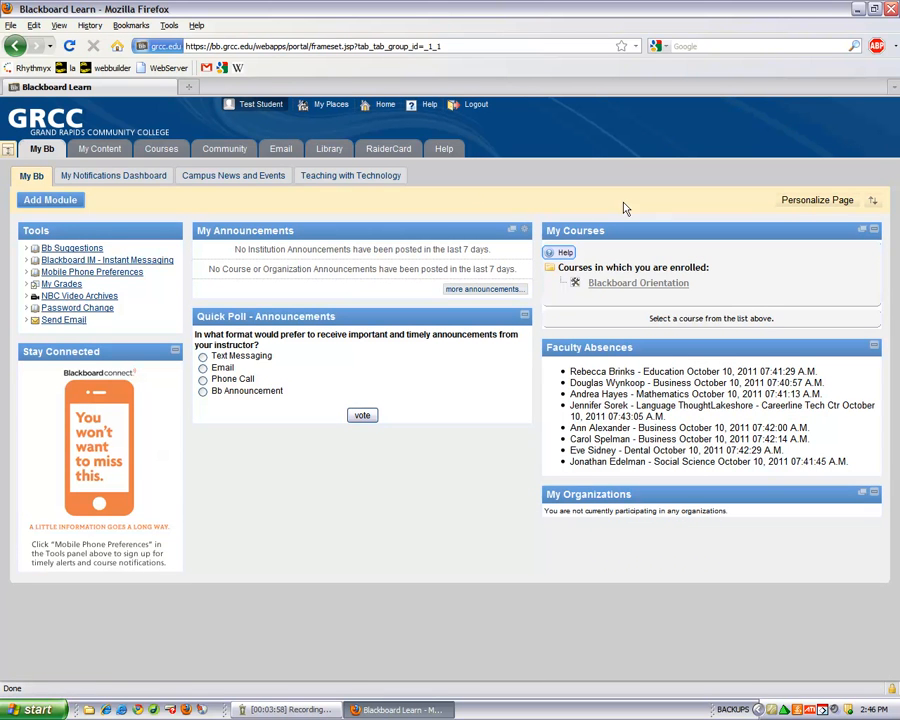
mouse_move(350, 175)
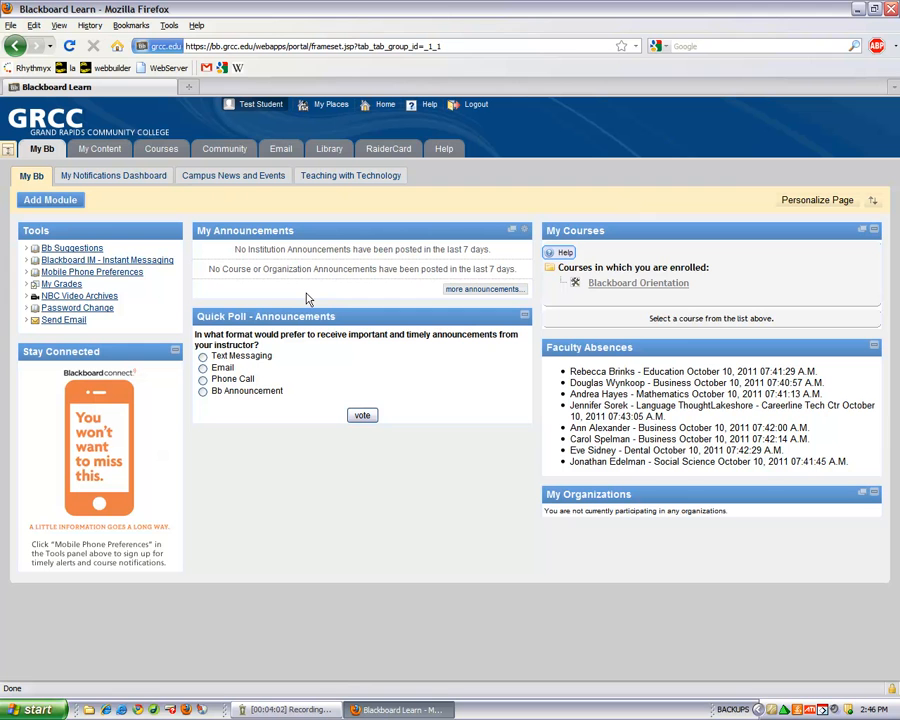
mouse_move(99, 148)
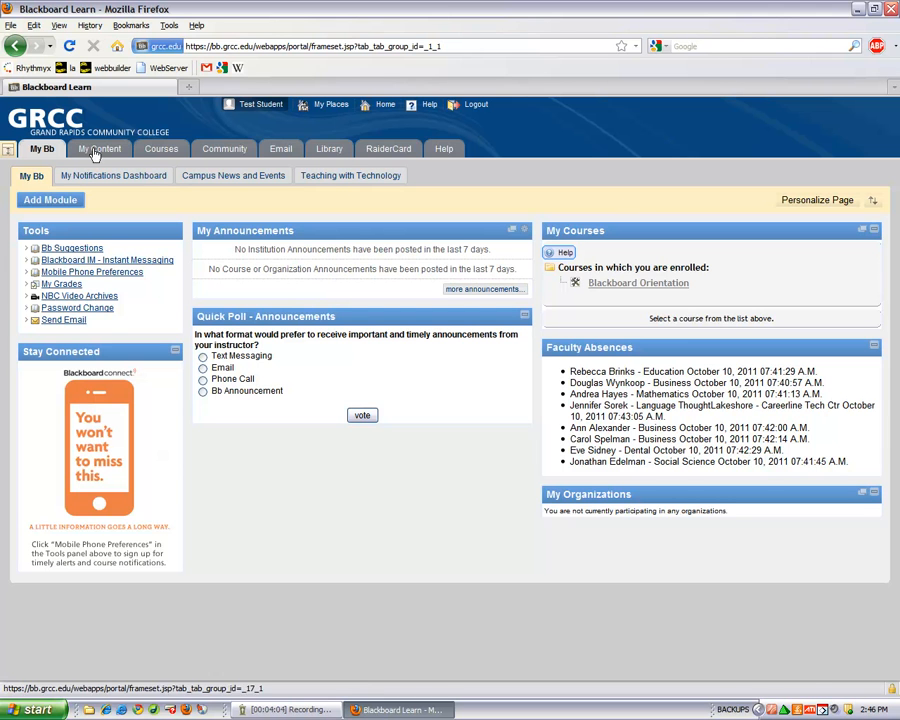
View the My Content area's Upload Files page for uploading multiple files.
click(98, 148)
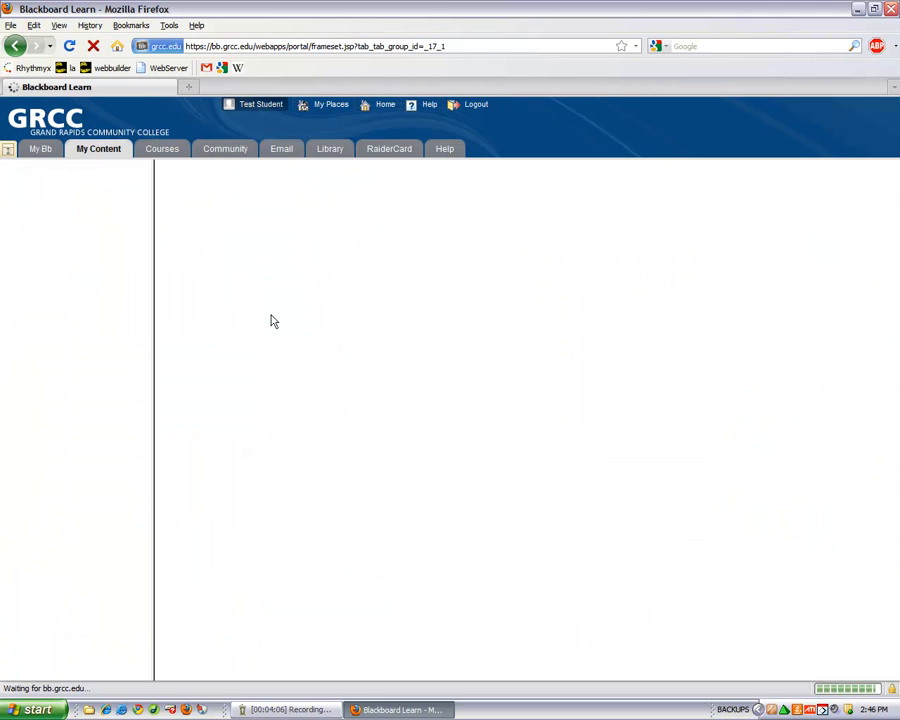
click(195, 255)
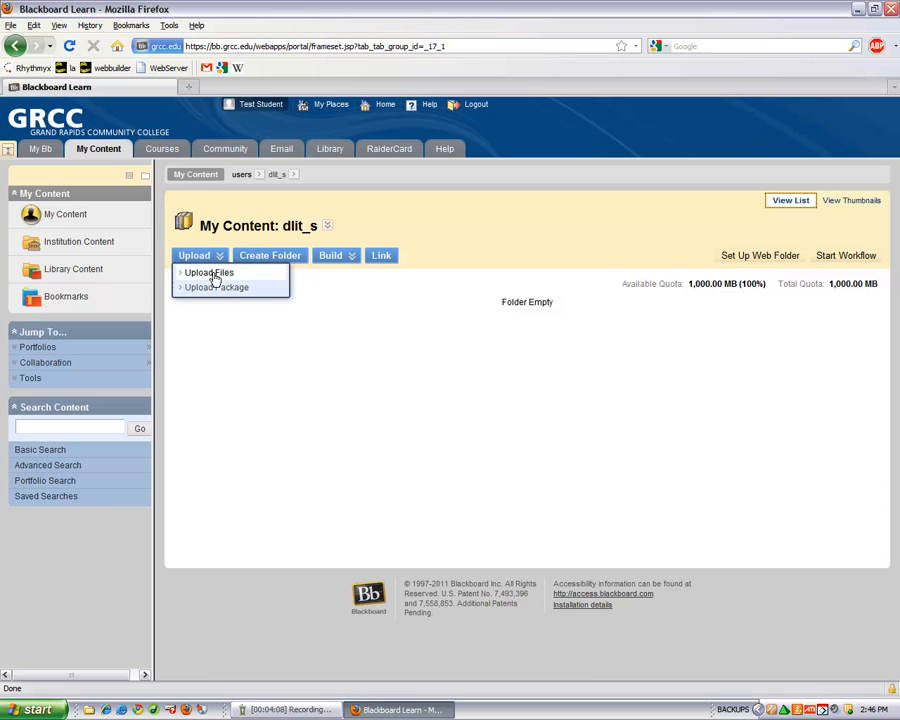
click(208, 272)
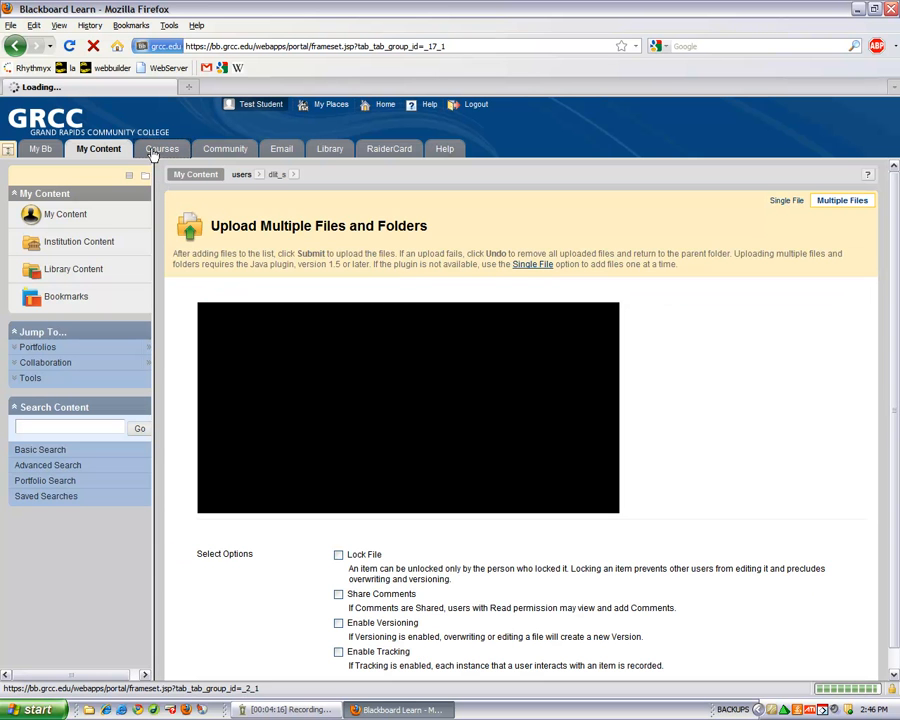
Return to the BB.ORIENT: Blackboard Orientation course's Welcome page from the Courses list.
click(159, 149)
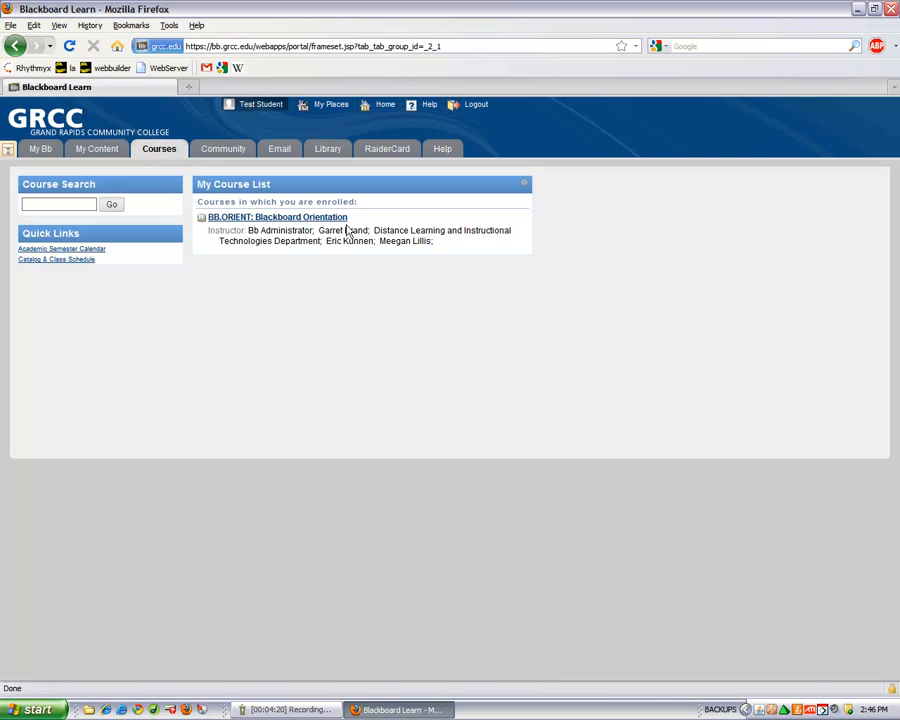
click(277, 217)
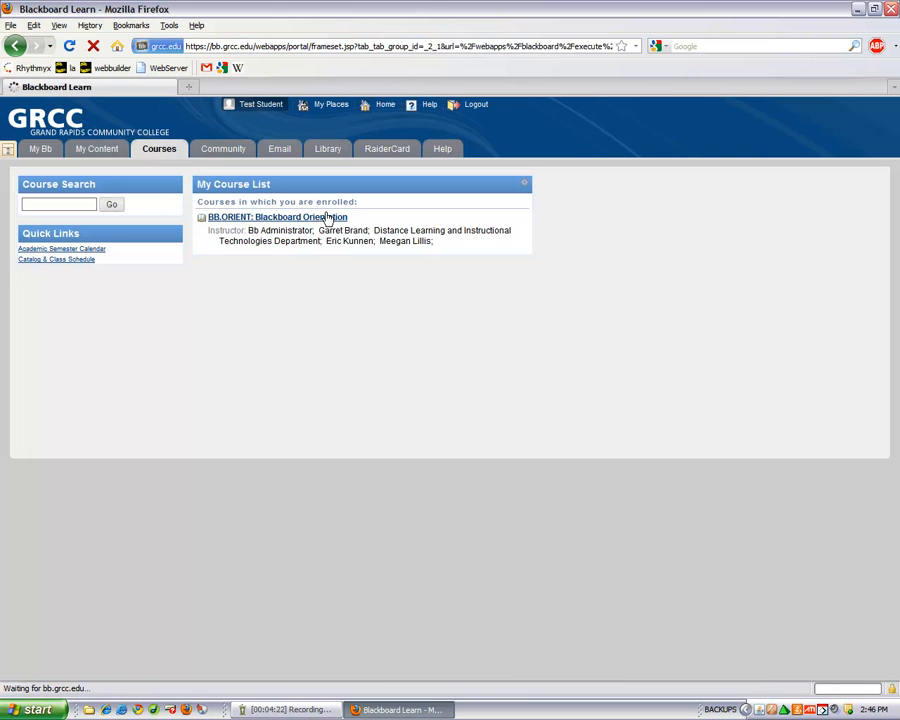
click(277, 217)
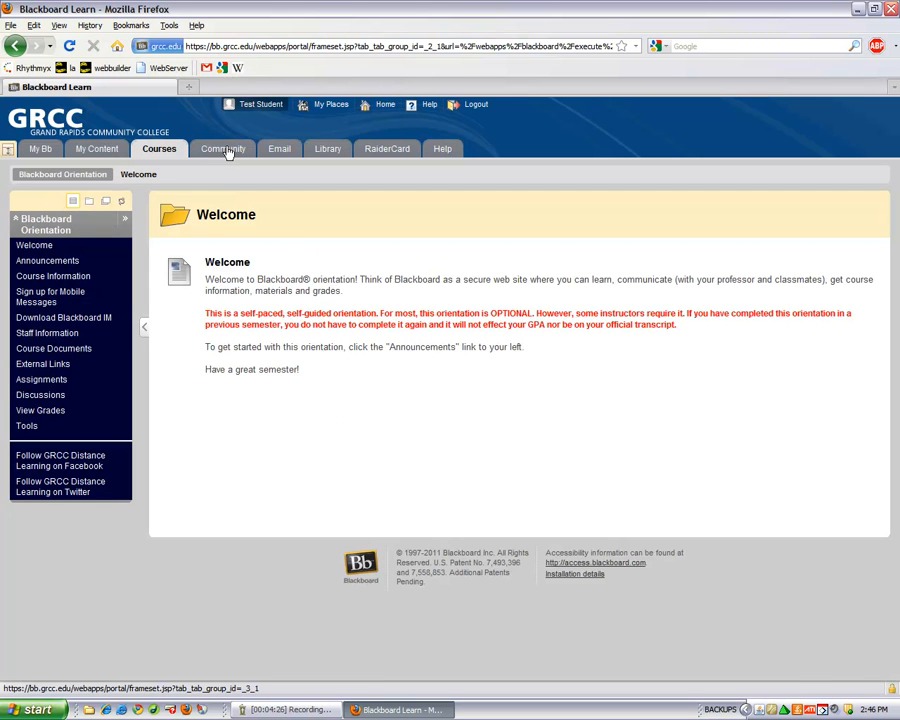
Show the Community area with organization catalog folders and institution discussion boards.
click(222, 148)
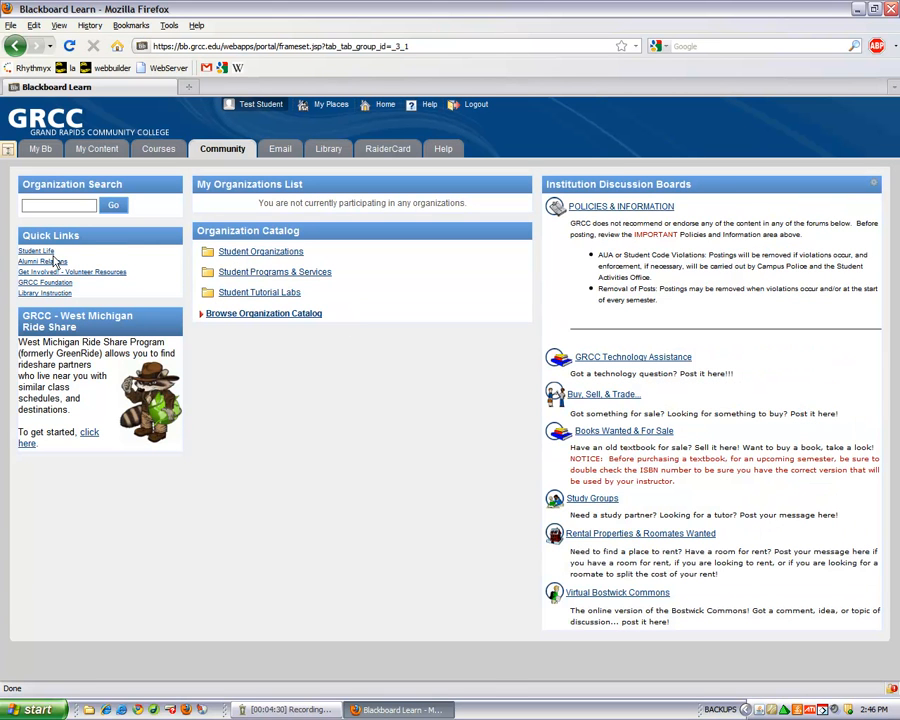
mouse_move(200, 285)
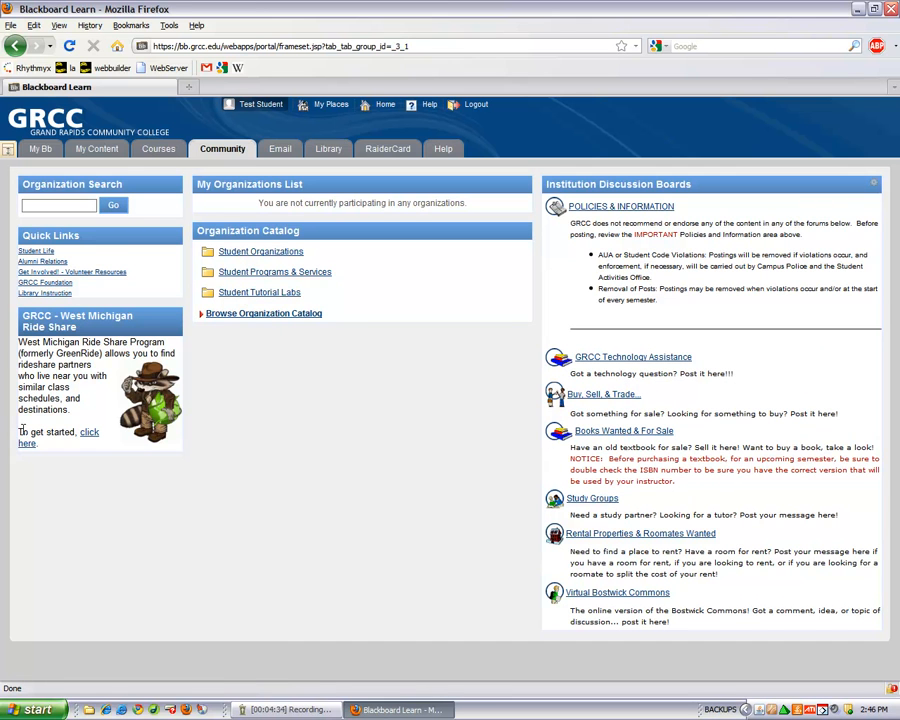
mouse_move(625, 453)
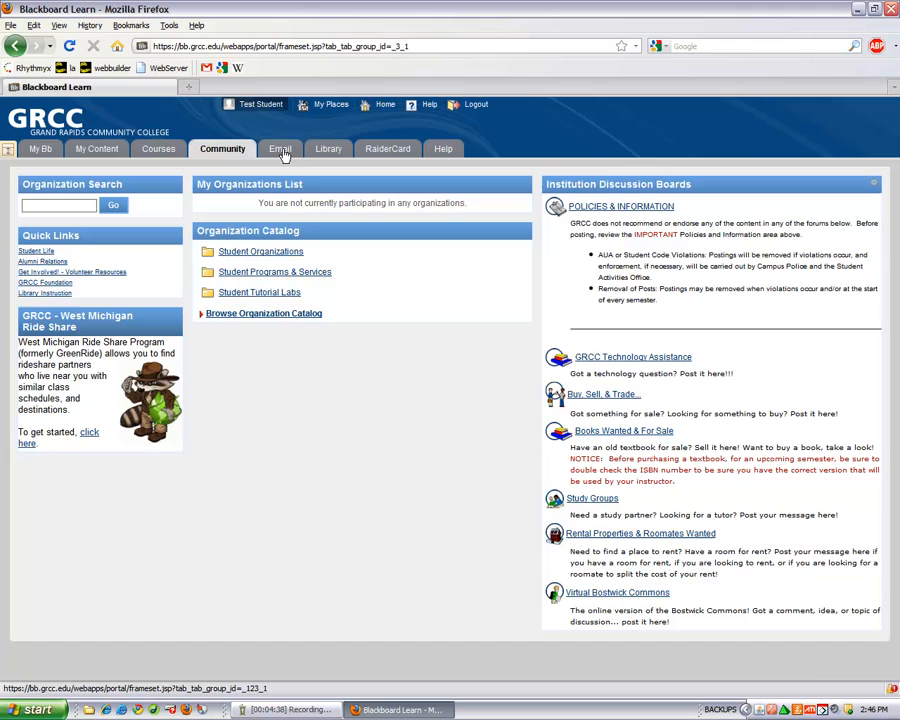
Reach the GRCC Student eMail sign-in from the Email area and enter 'username'.
click(280, 149)
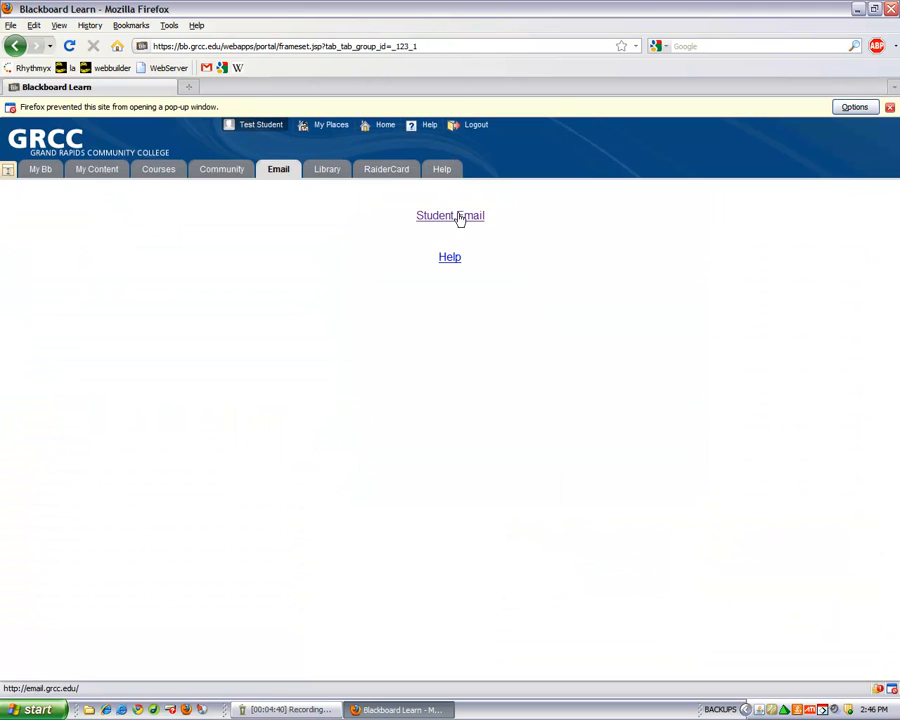
click(449, 215)
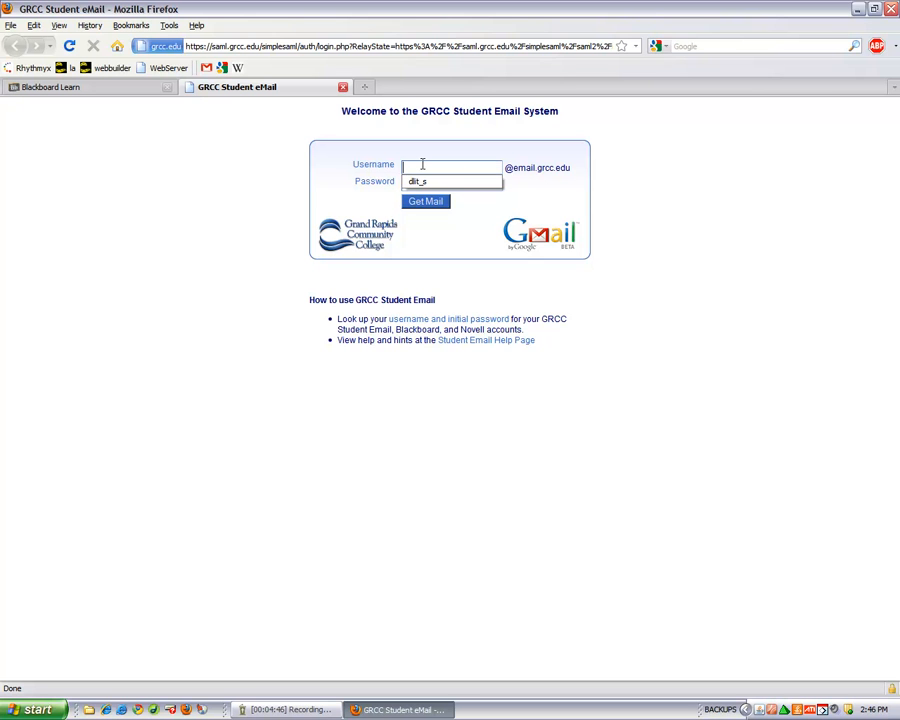
text(username)
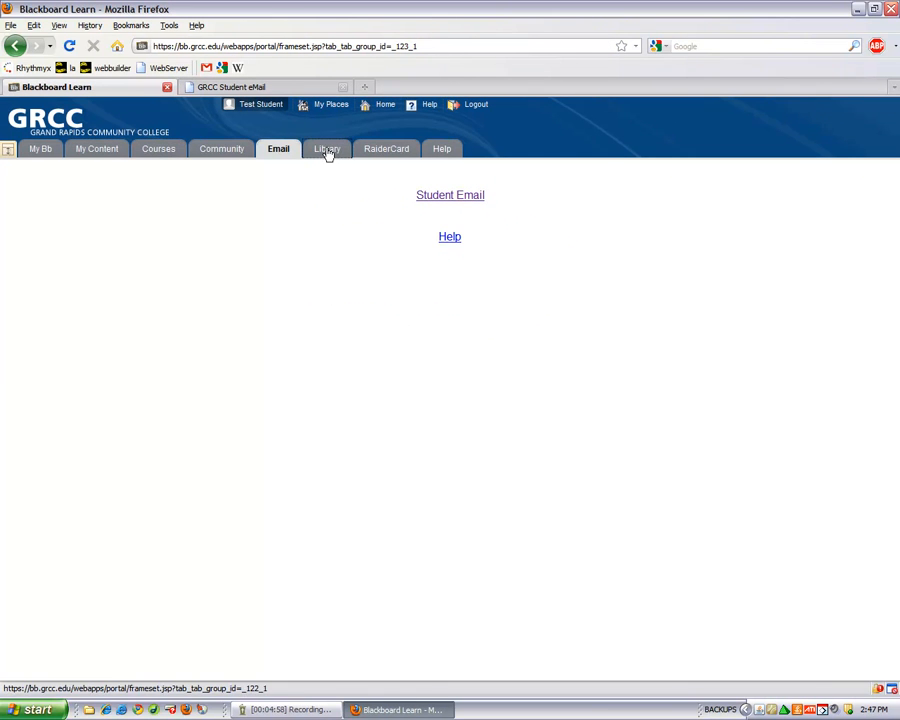
View the Library & Learning Commons Contact Us page, then move on to the RaiderCard area.
click(327, 148)
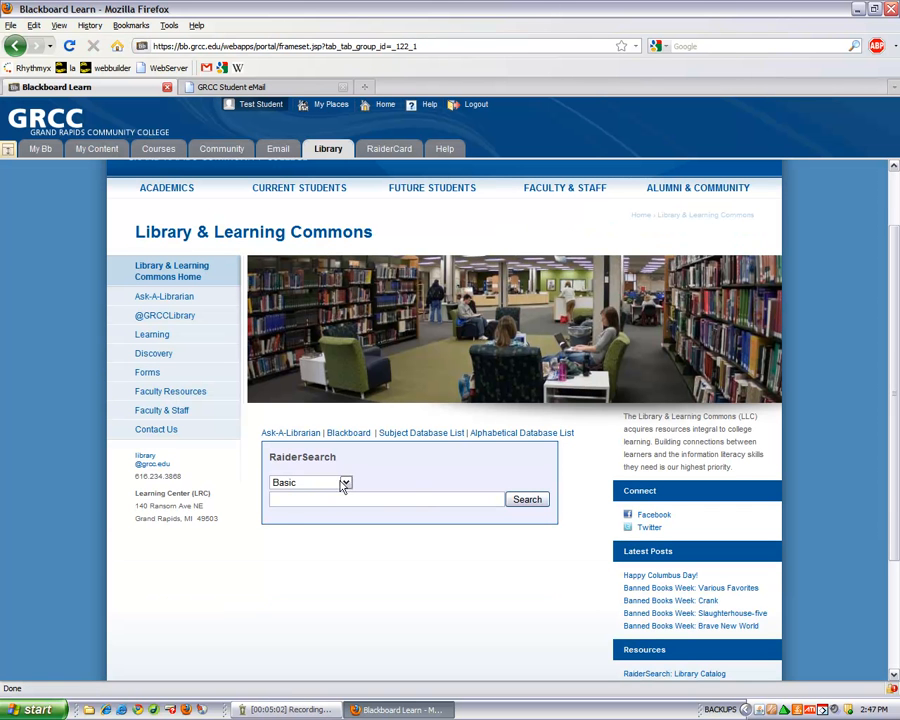
click(345, 482)
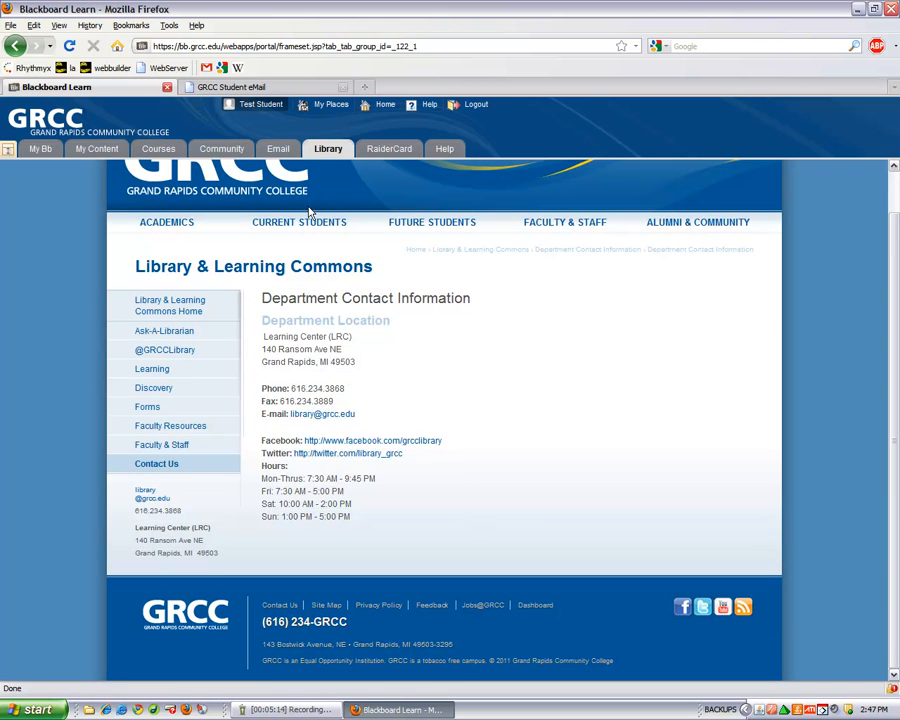
click(386, 148)
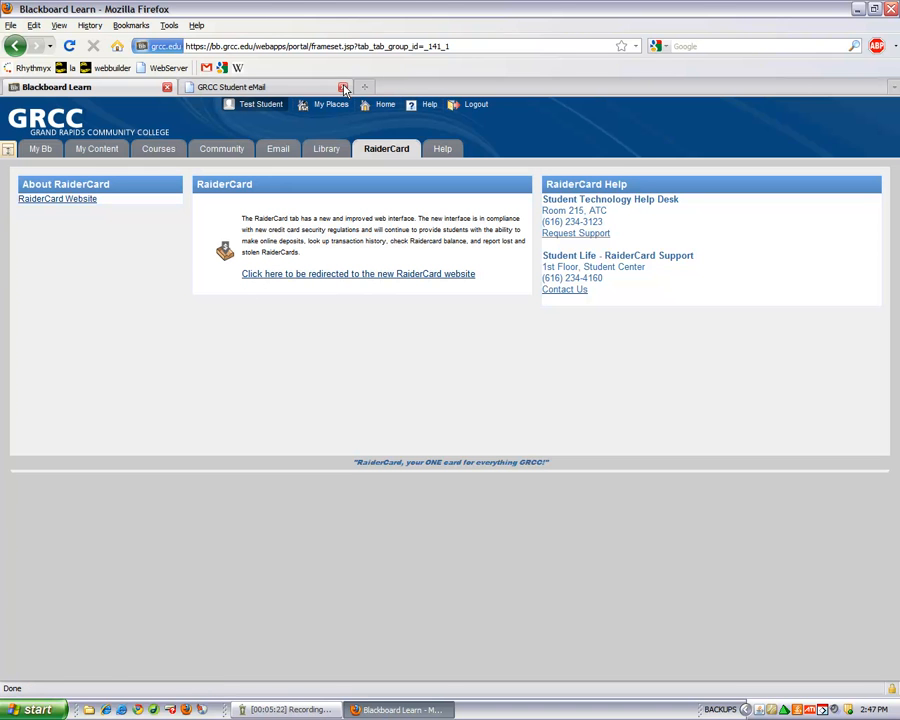
Close the GRCC Student eMail tab and show the Help area's student support resources.
click(343, 87)
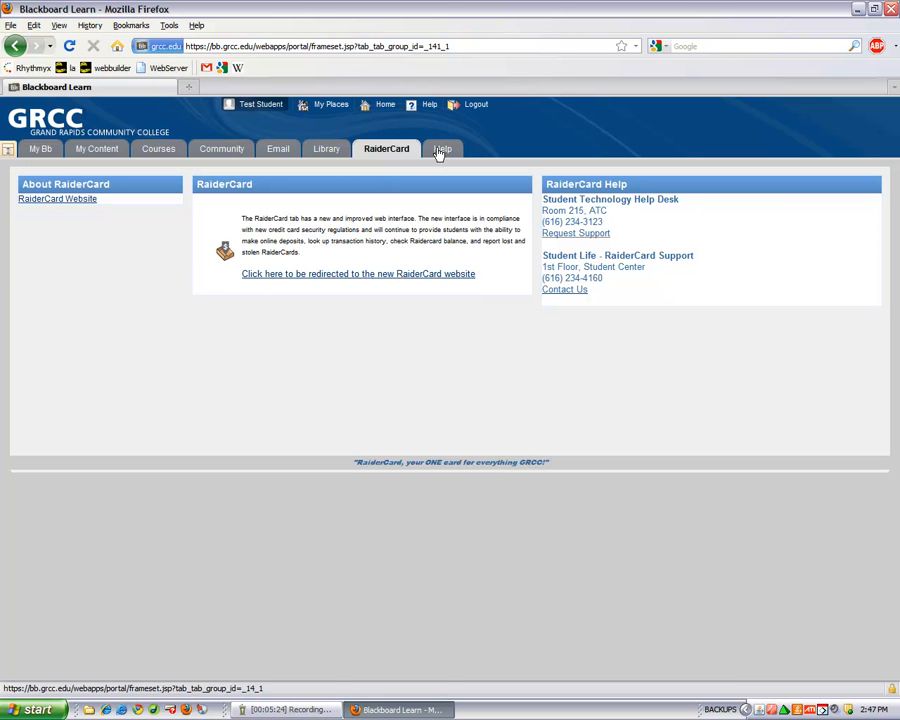
click(442, 149)
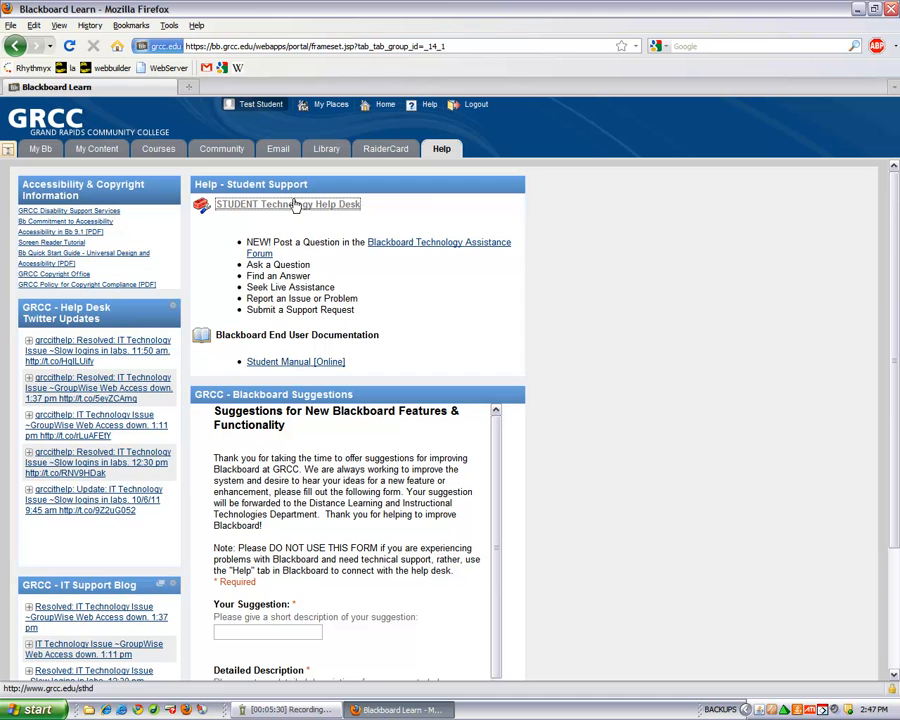
Bring up GRCC's IT Customer Support page and reveal the suggestions form's description, name and email fields.
click(287, 204)
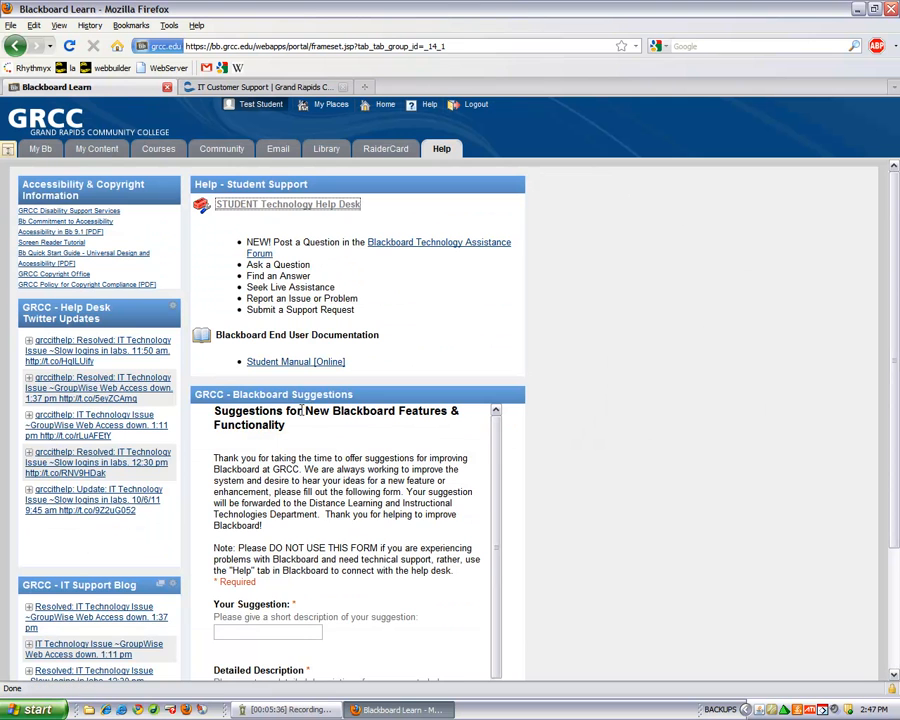
scroll(down, 3)
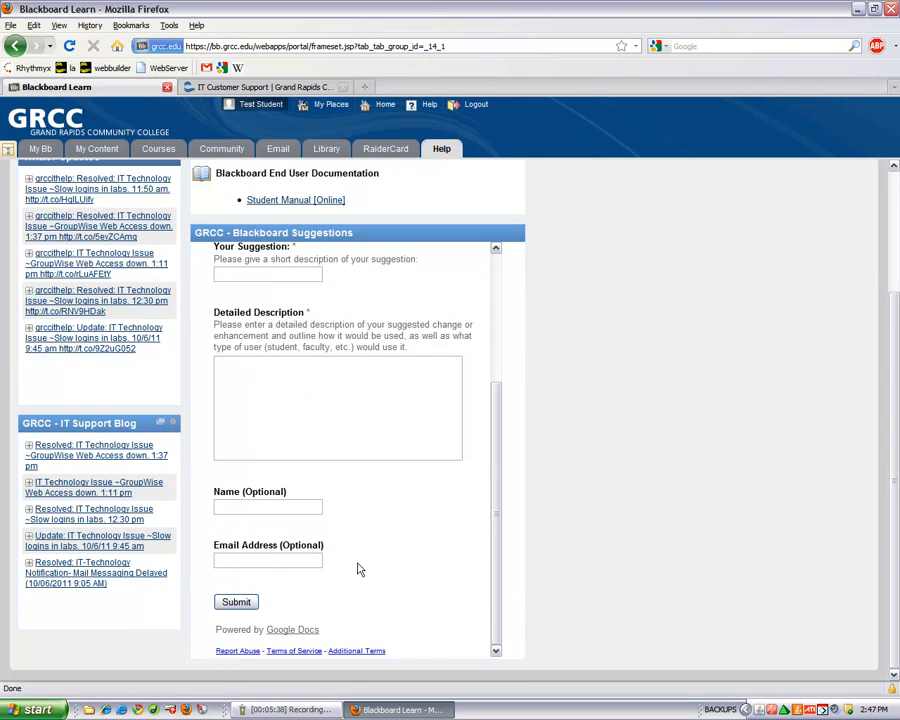